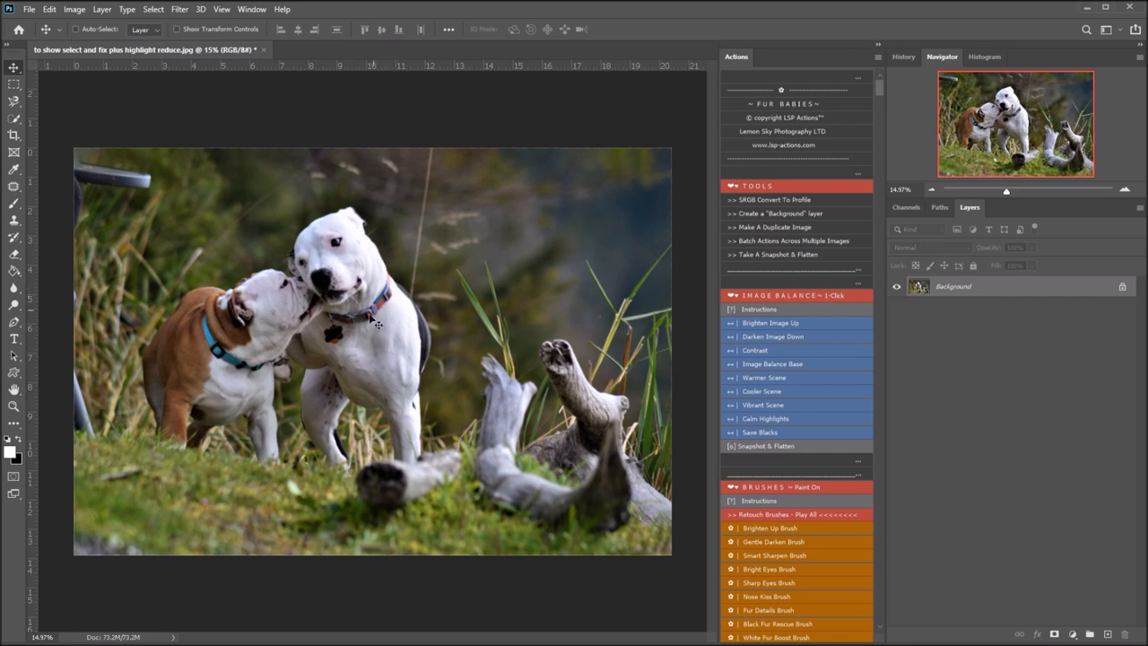
mouse_move(140, 165)
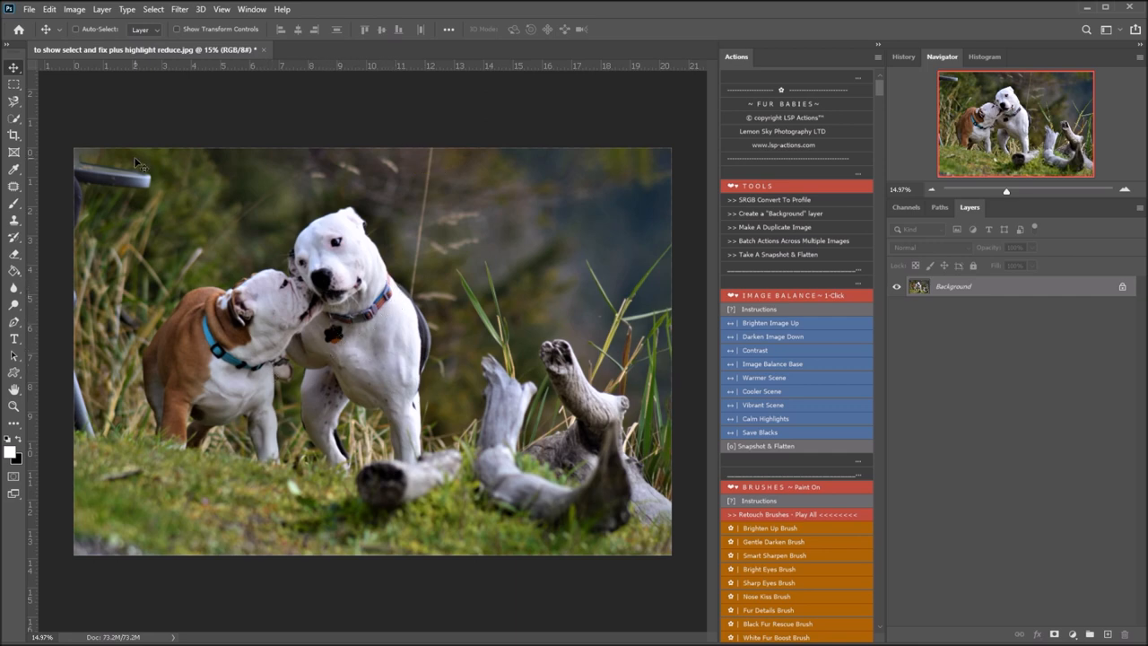
mouse_move(660, 237)
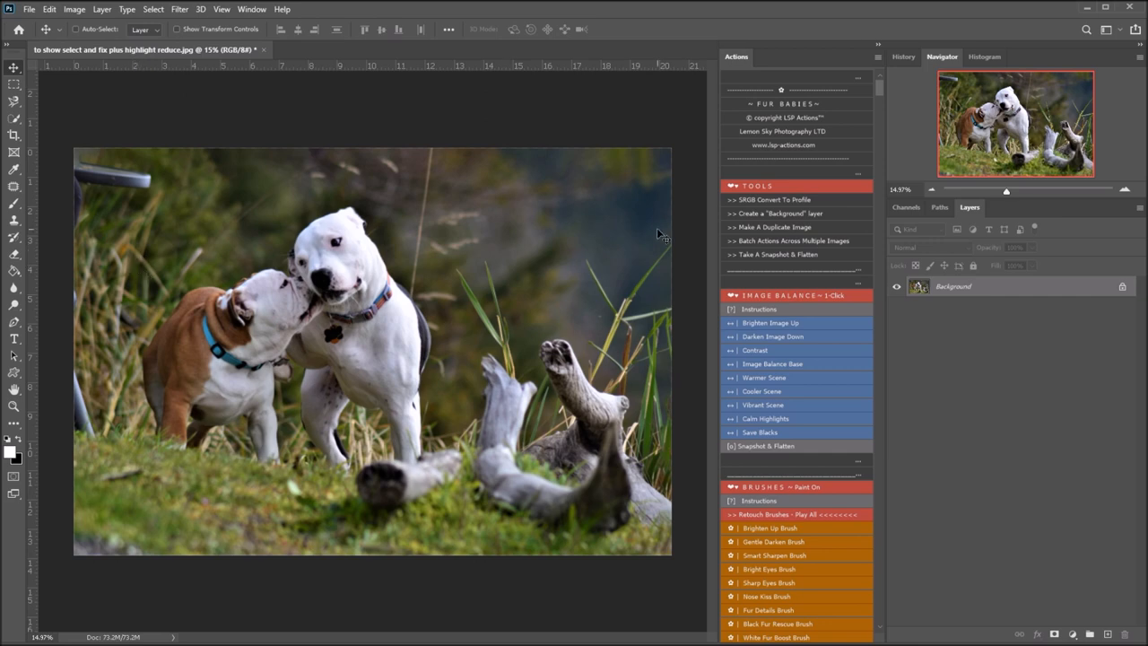
mouse_move(816, 113)
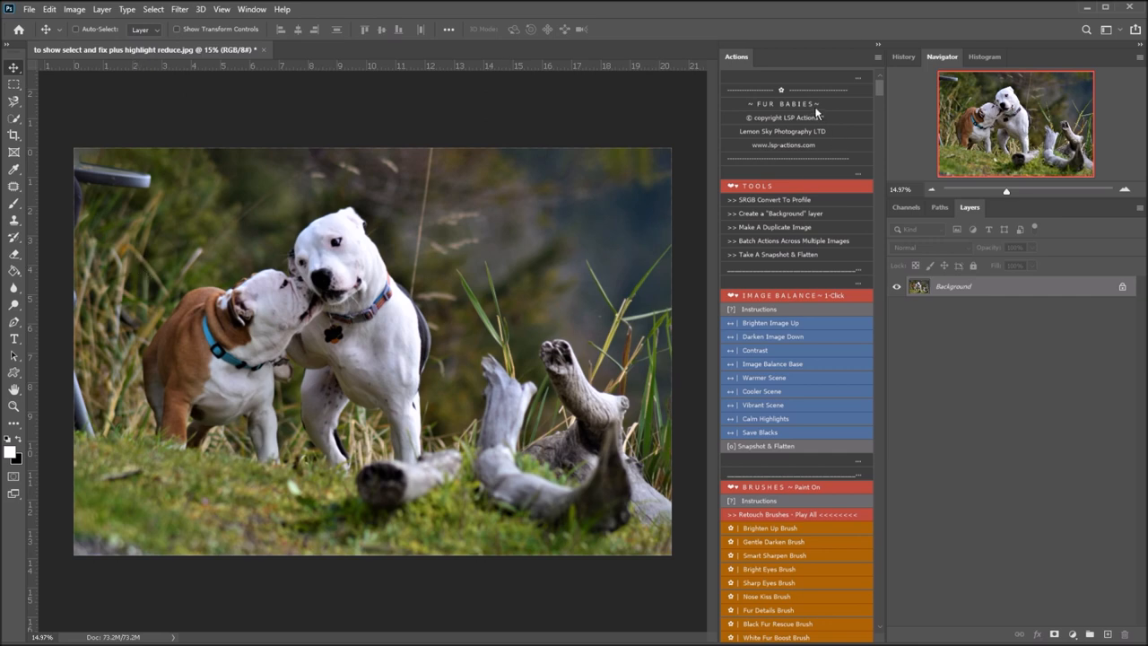
mouse_move(882, 94)
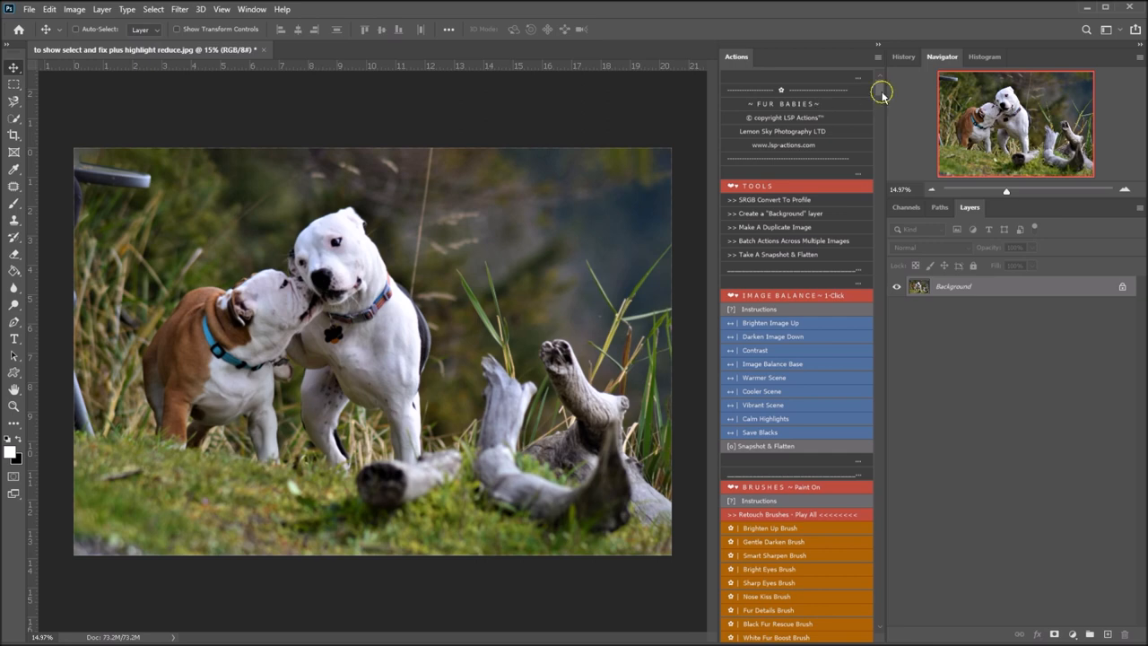
- Play the Warmer Scene action to add a White Balance Warm layer over the background
scroll(down, 3)
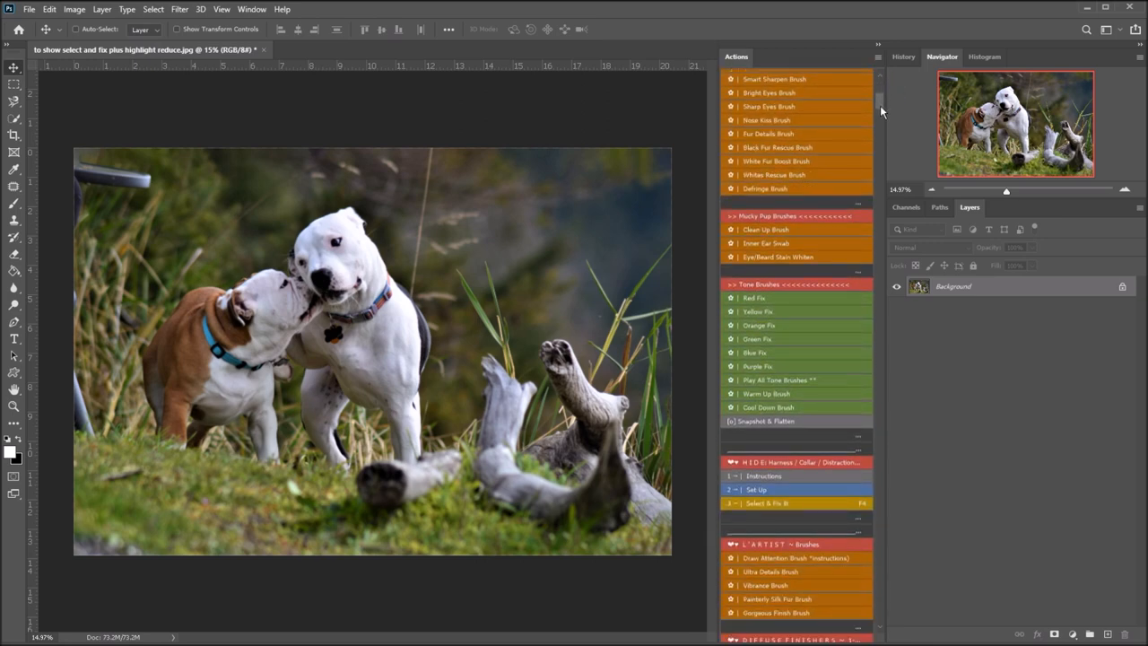
scroll(down, 3)
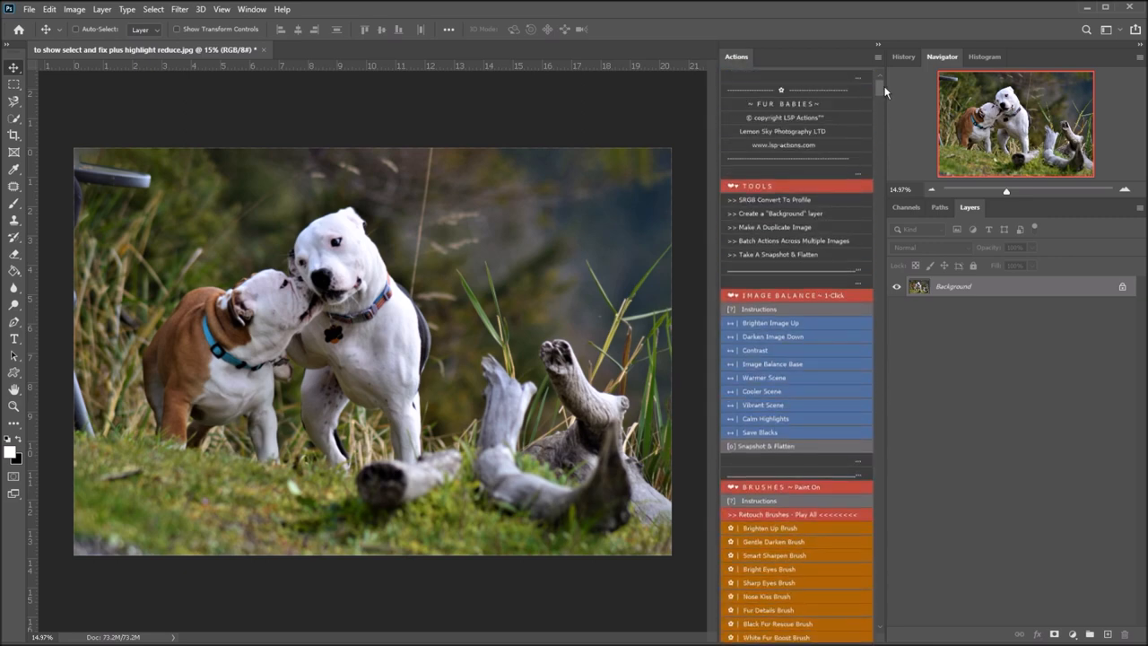
mouse_move(817, 162)
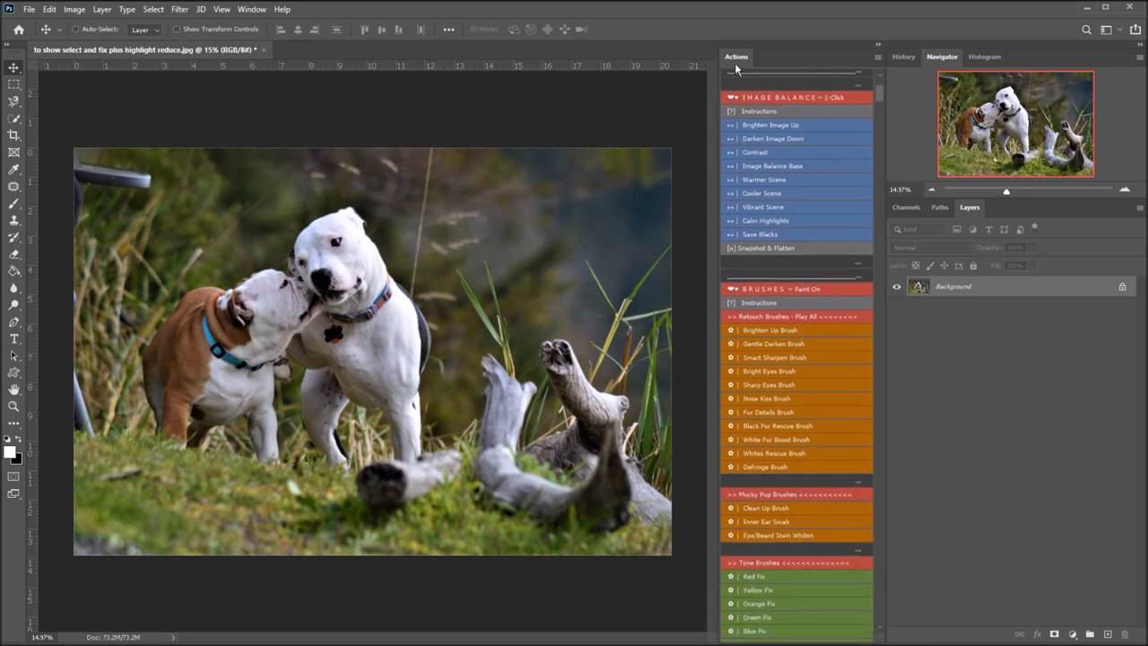
scroll(up, 3)
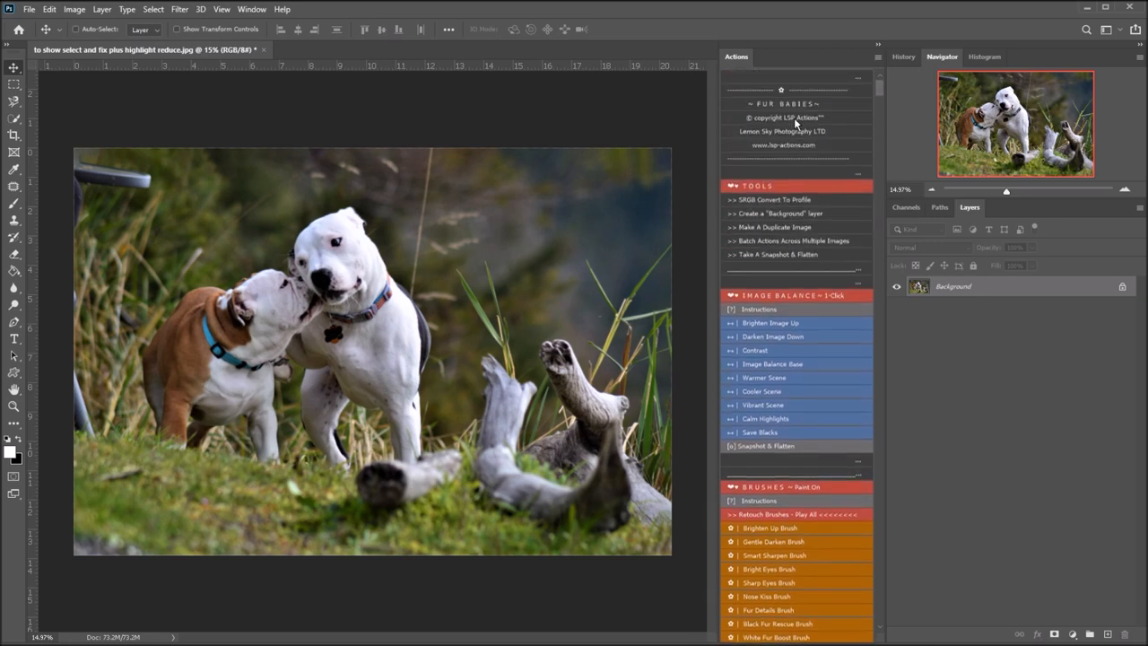
mouse_move(778, 186)
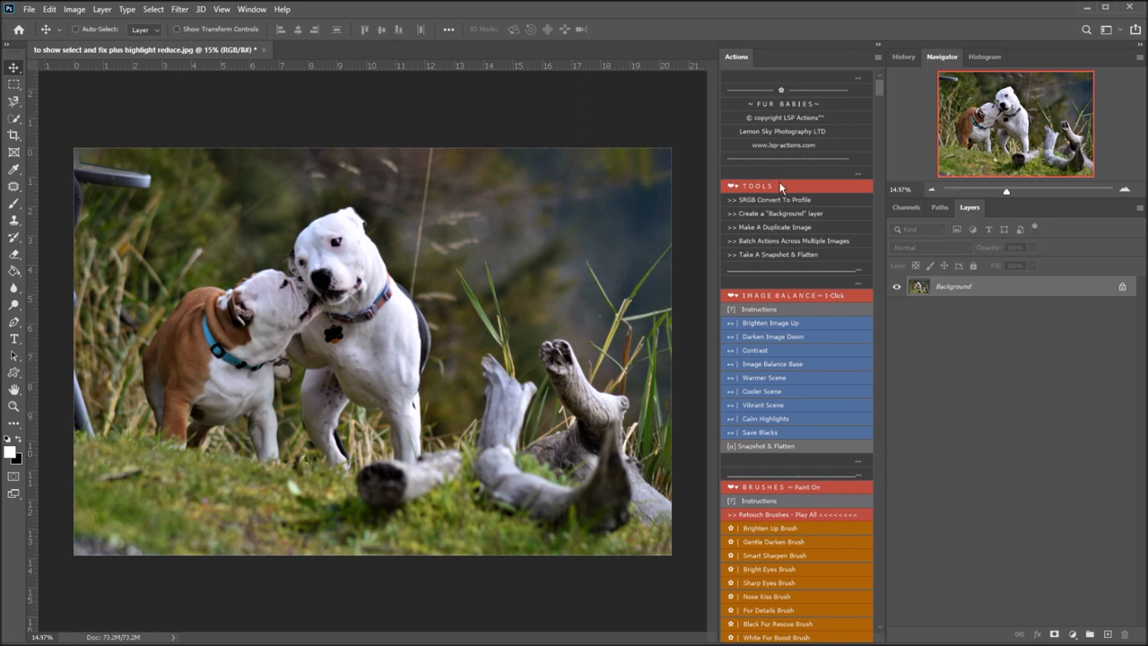
mouse_move(880, 92)
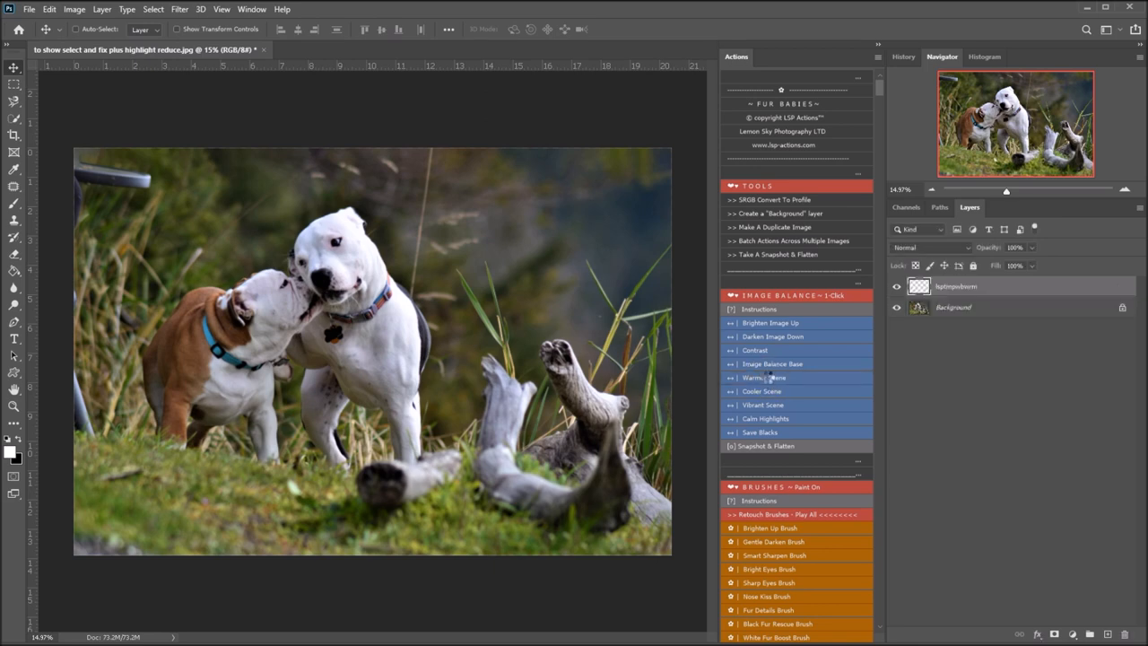
click(764, 377)
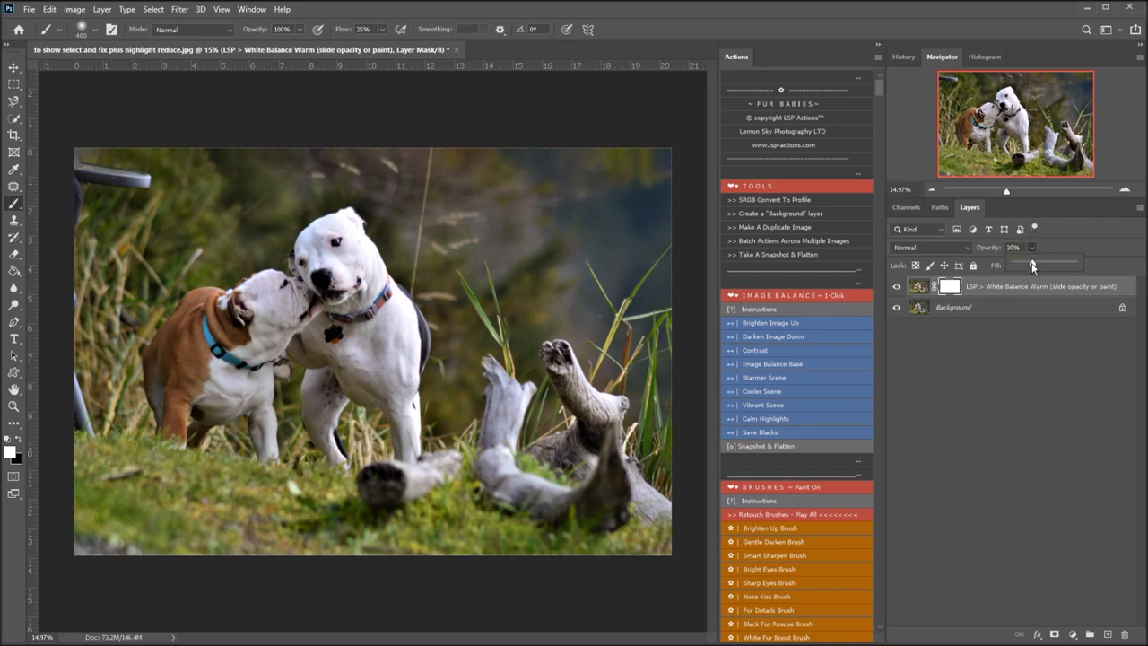
- Raise the White Balance Warm layer's opacity to strengthen the warming effect
drag(1032, 263, 1046, 264)
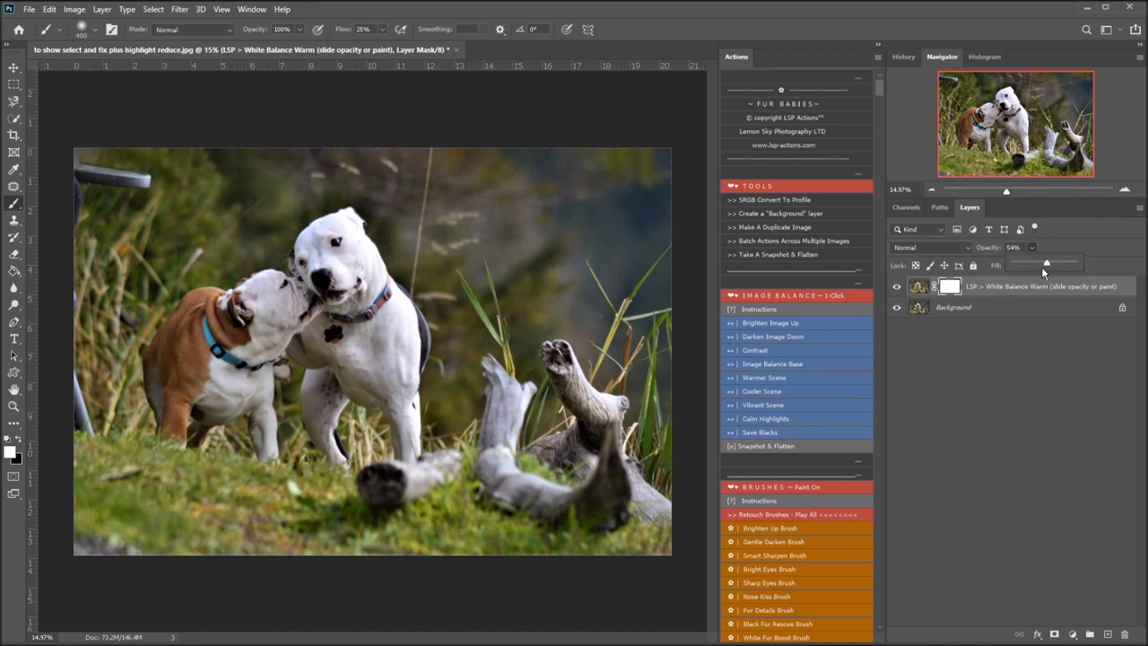
drag(1045, 264, 1047, 264)
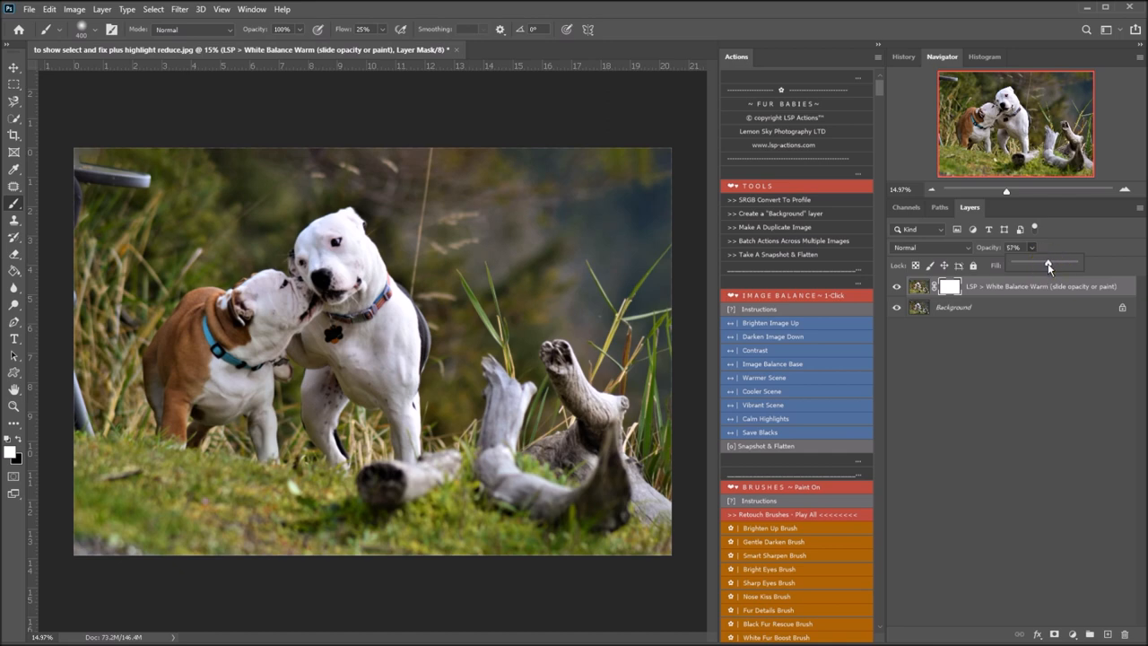
drag(1047, 262, 1051, 262)
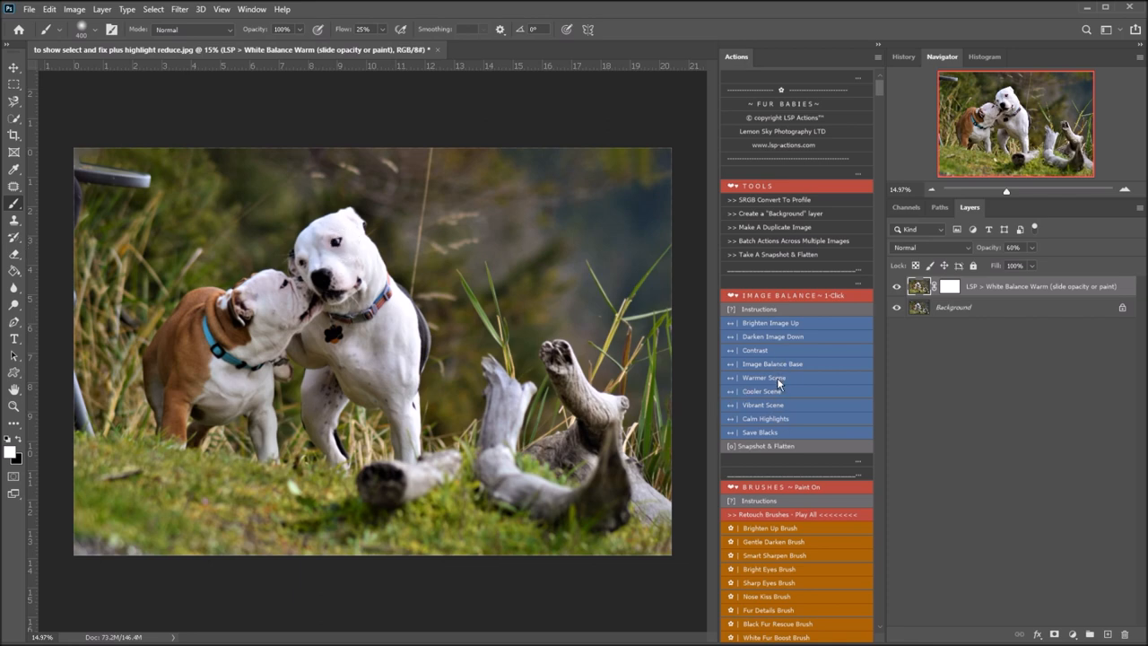
mouse_move(774, 421)
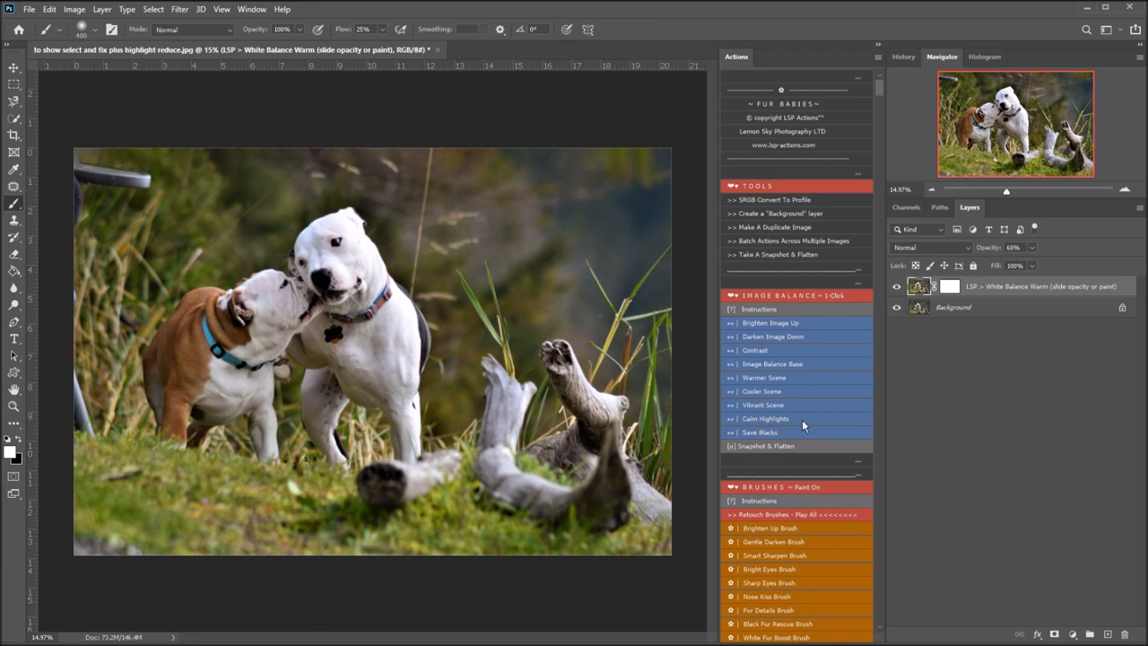
- Add a Calm Highlights layer and raise its opacity to about 40%
click(764, 418)
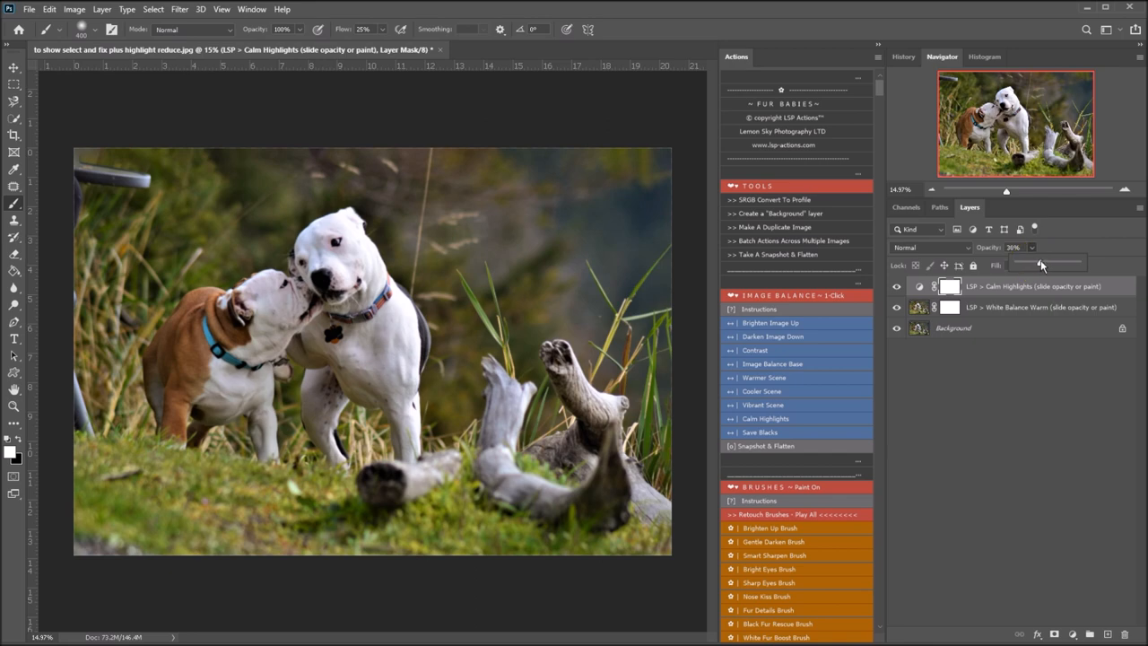
drag(1036, 264, 1043, 264)
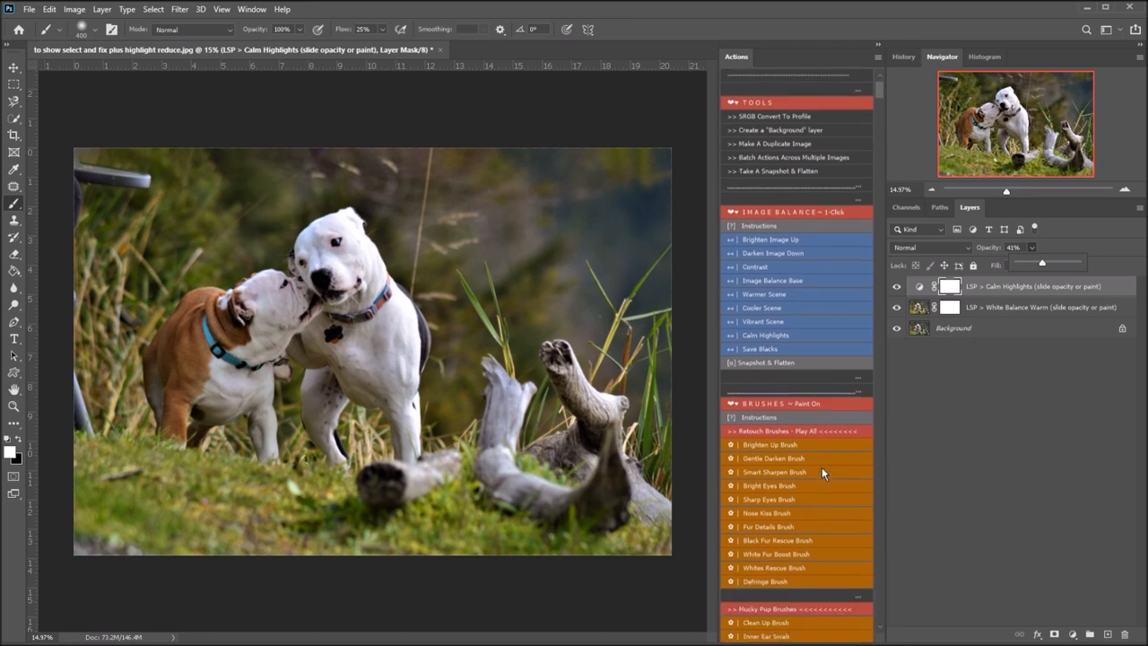
scroll(down, 3)
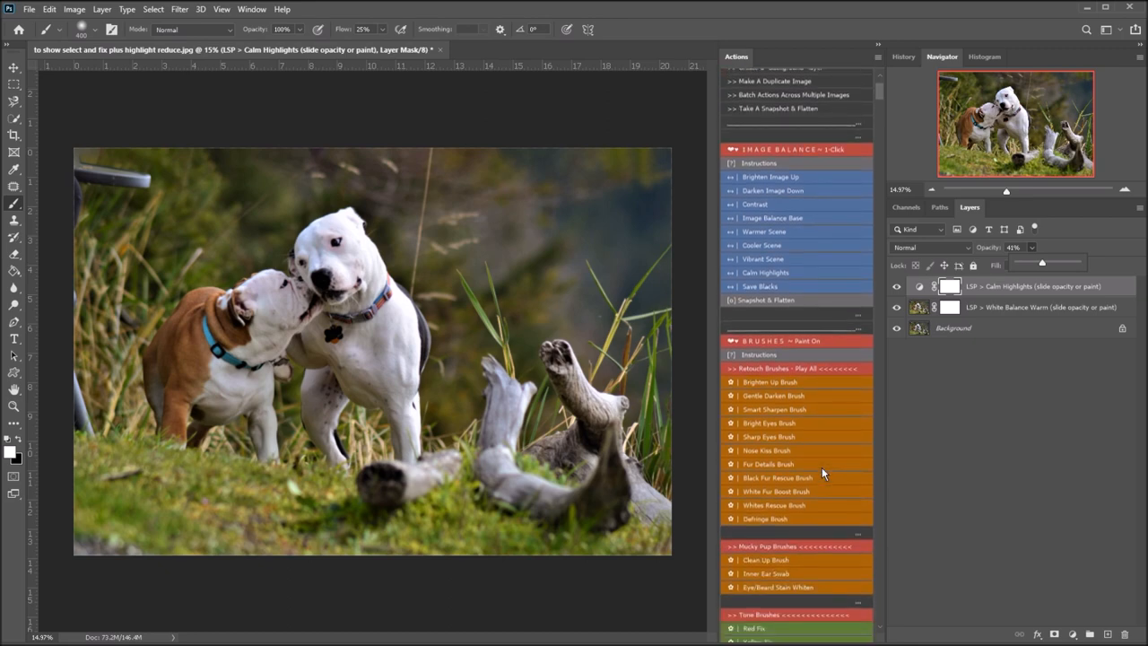
mouse_move(767, 511)
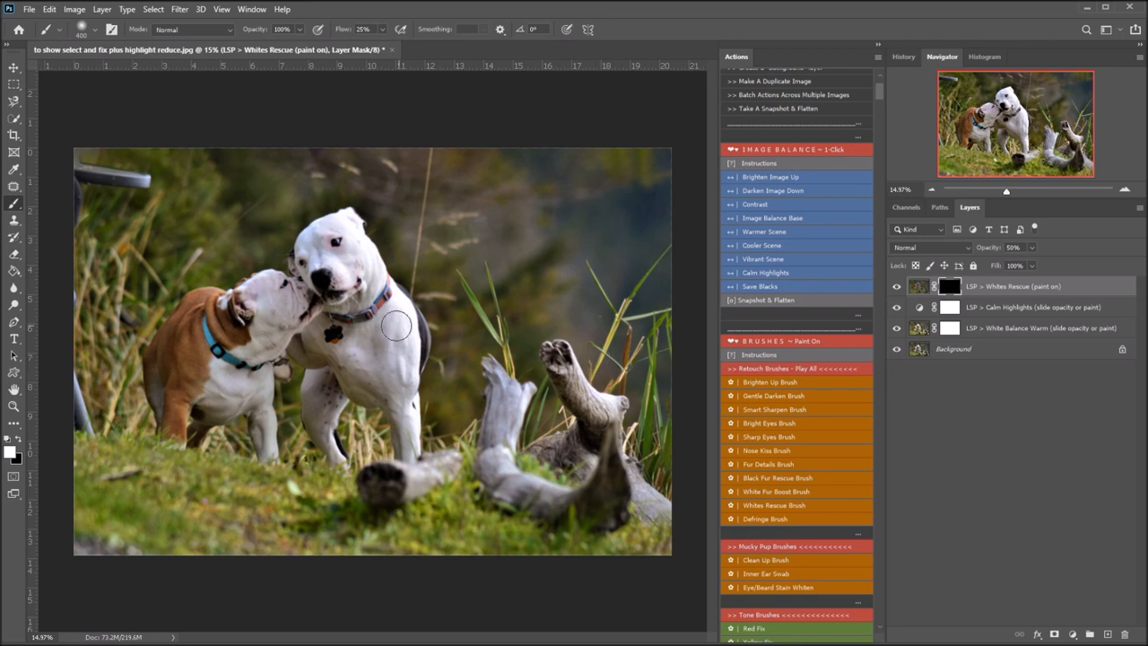
mouse_move(18, 208)
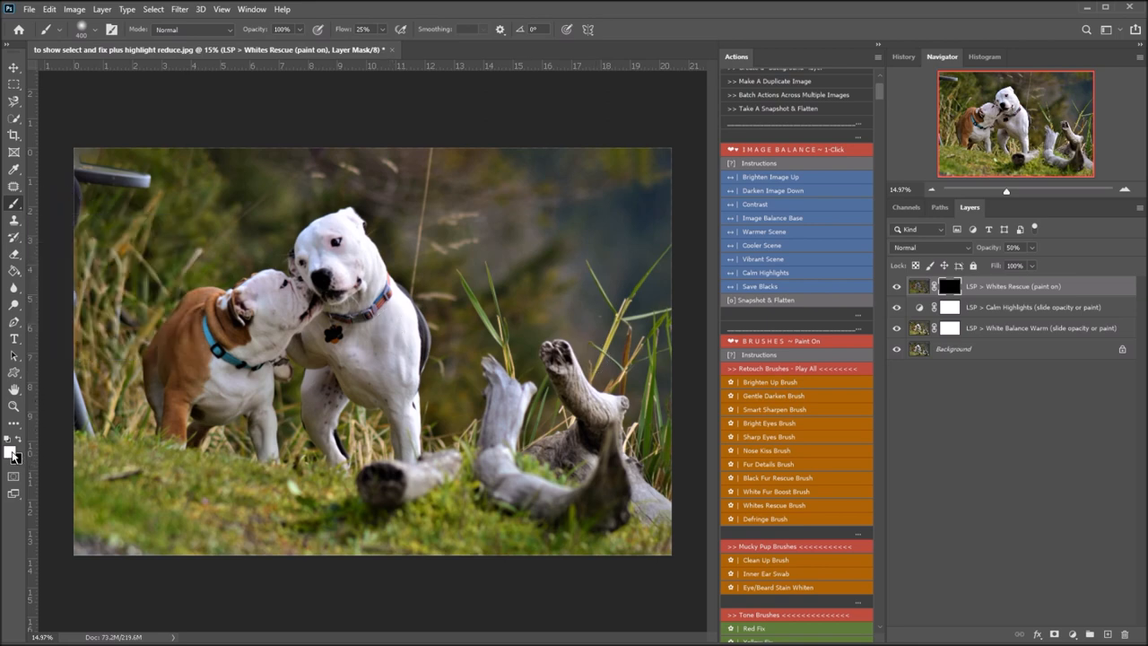
mouse_move(326, 146)
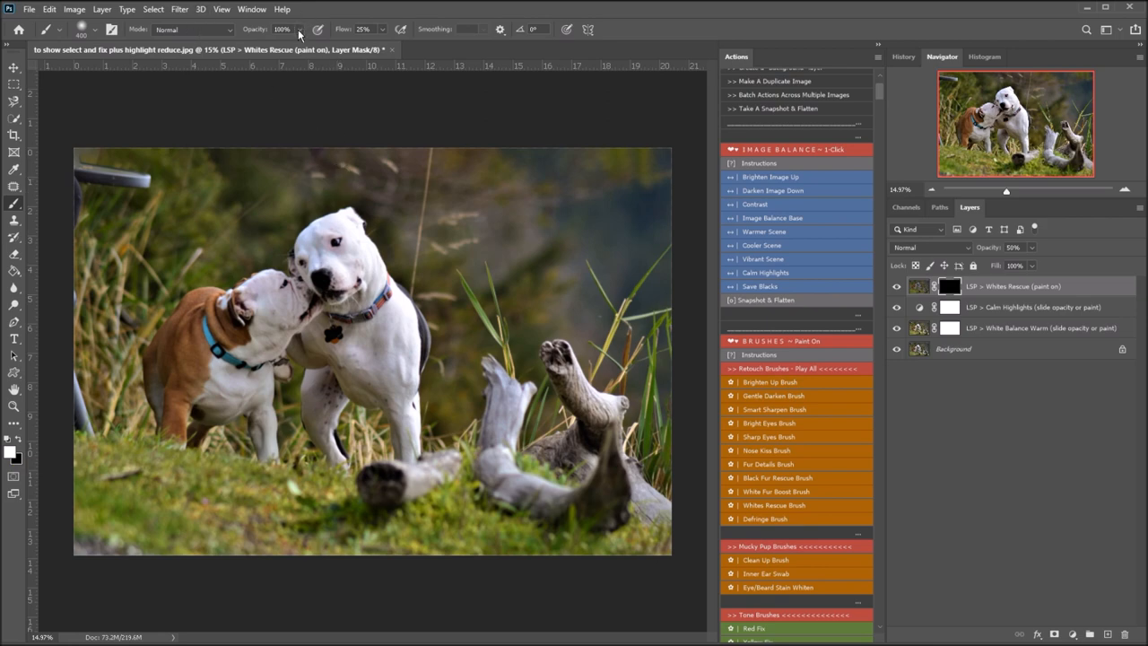
mouse_move(358, 270)
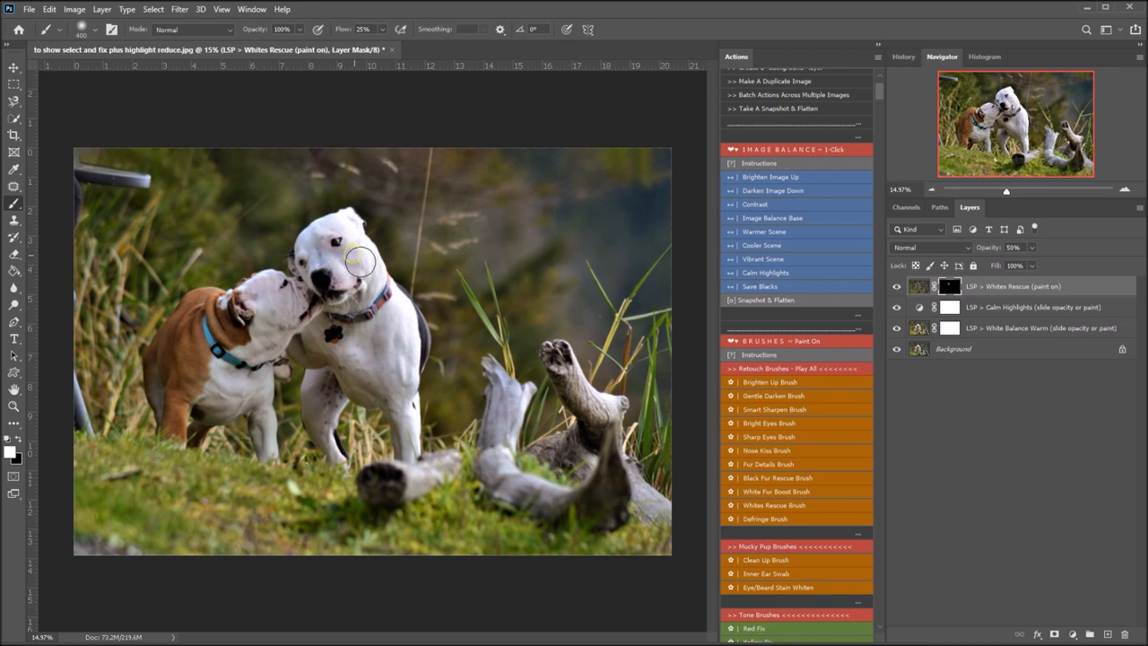
- Paint the Whites Rescue mask over the white dog's overexposed fur to recover detail
drag(359, 260, 237, 386)
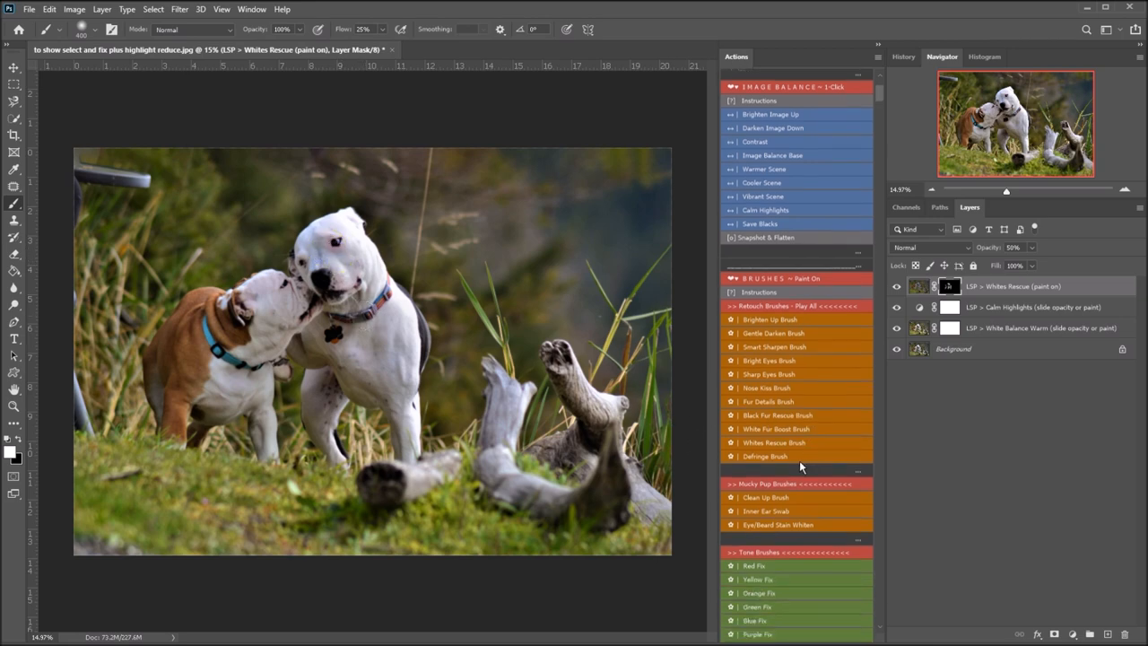
- Add the Blue Fix paint-in layer and toggle its visibility to compare before and after
scroll(down, 3)
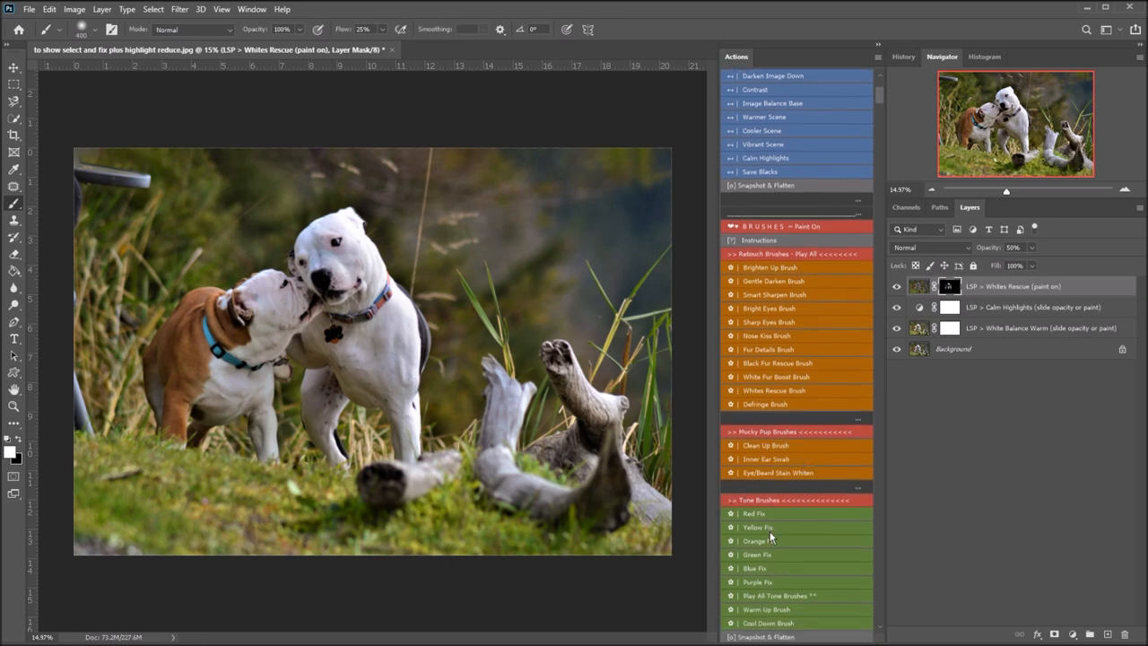
click(753, 567)
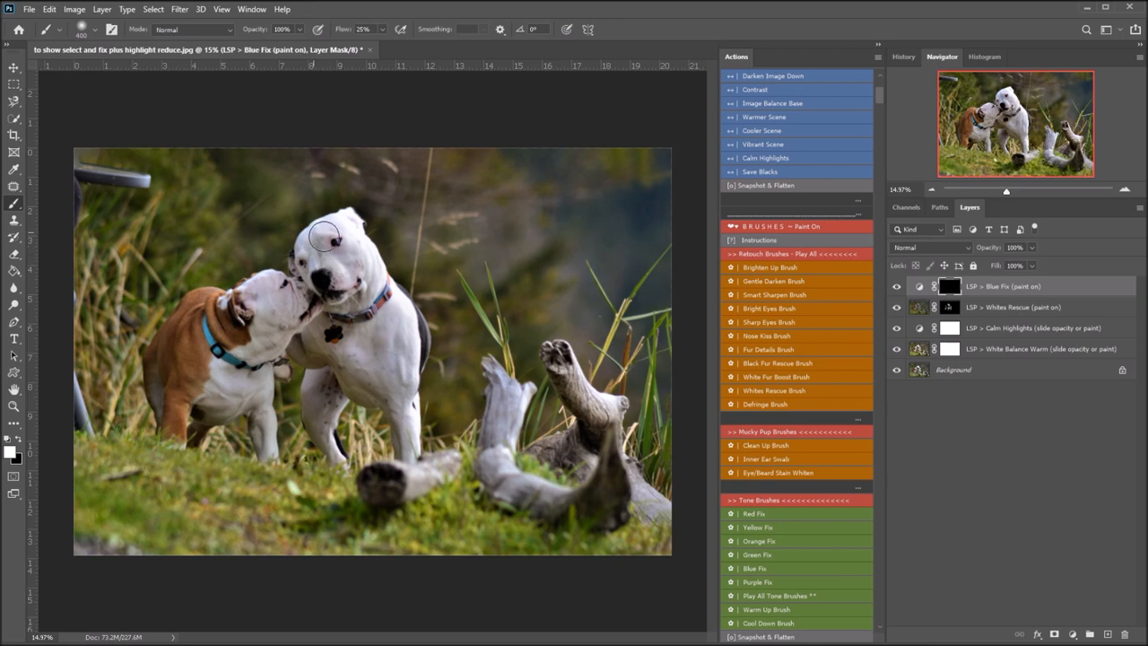
mouse_move(315, 258)
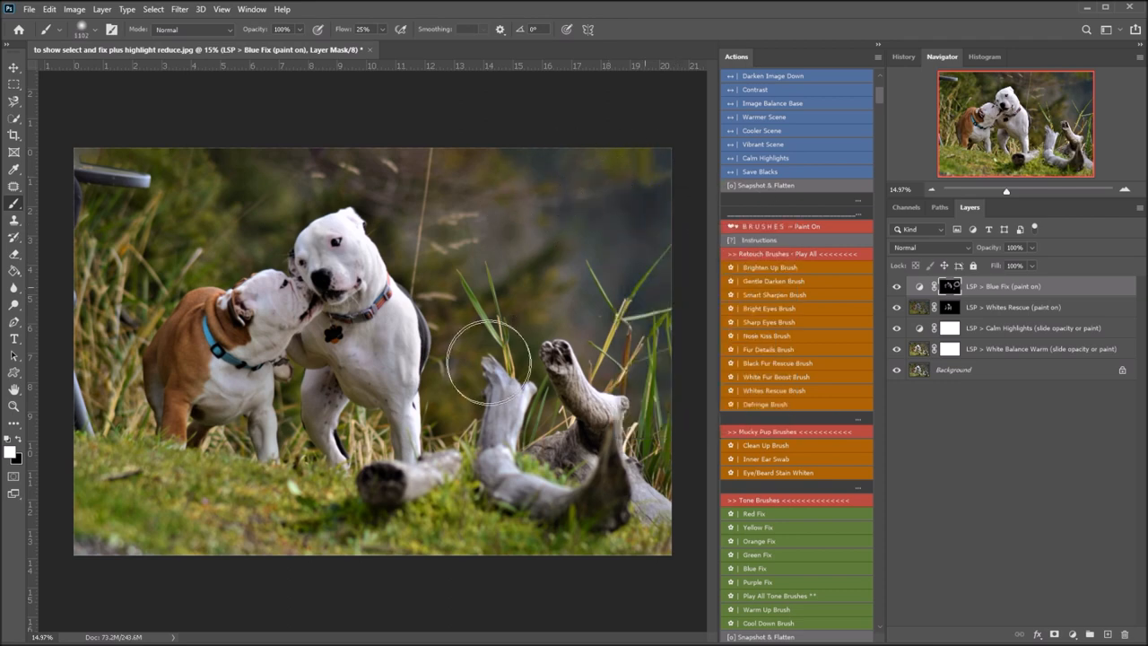
mouse_move(283, 161)
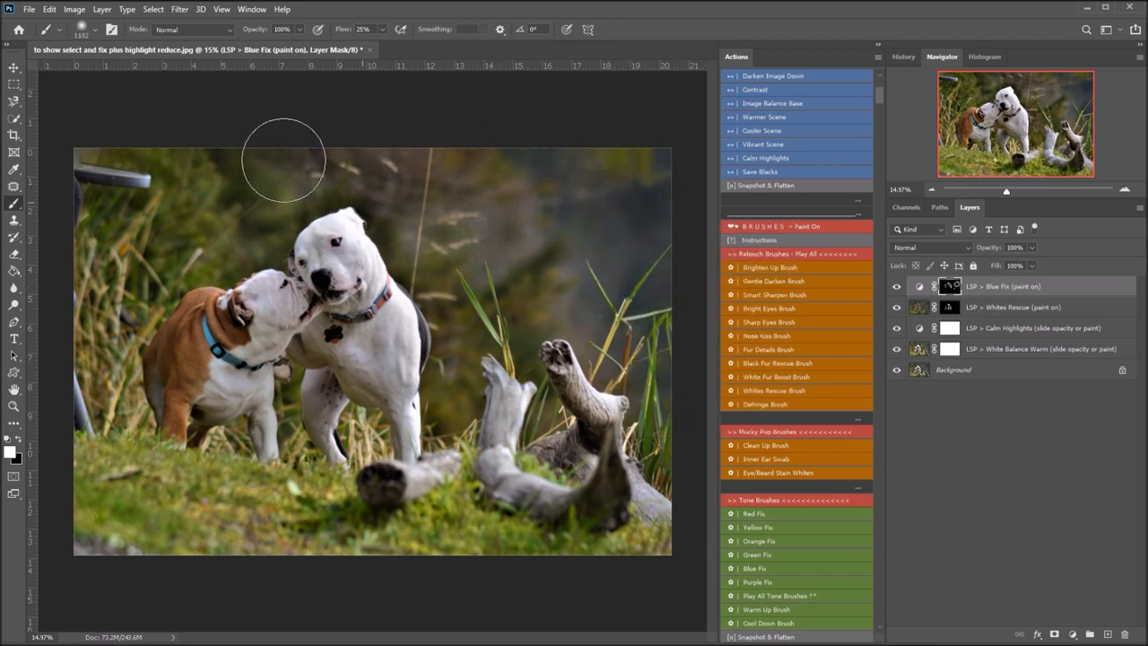
click(897, 287)
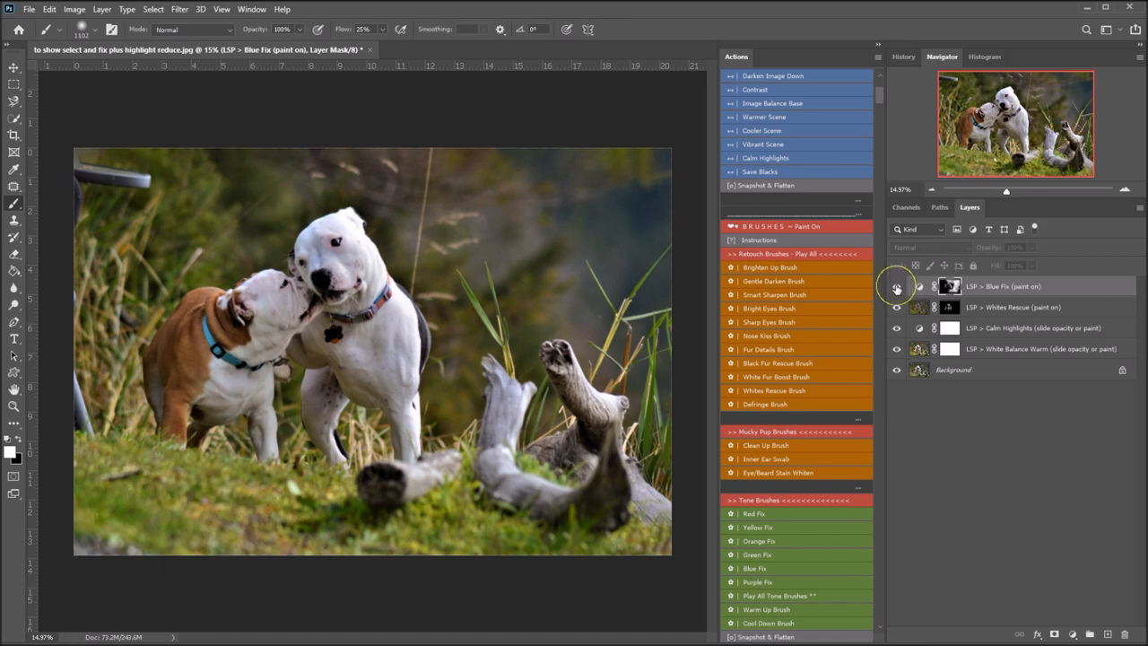
click(896, 287)
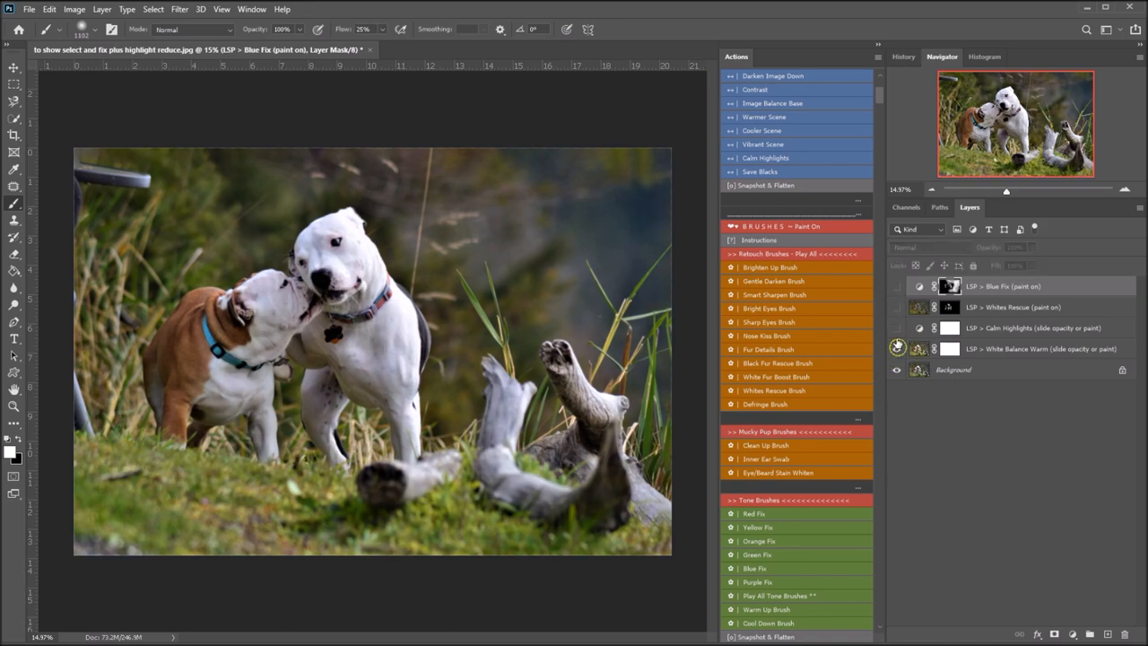
click(896, 348)
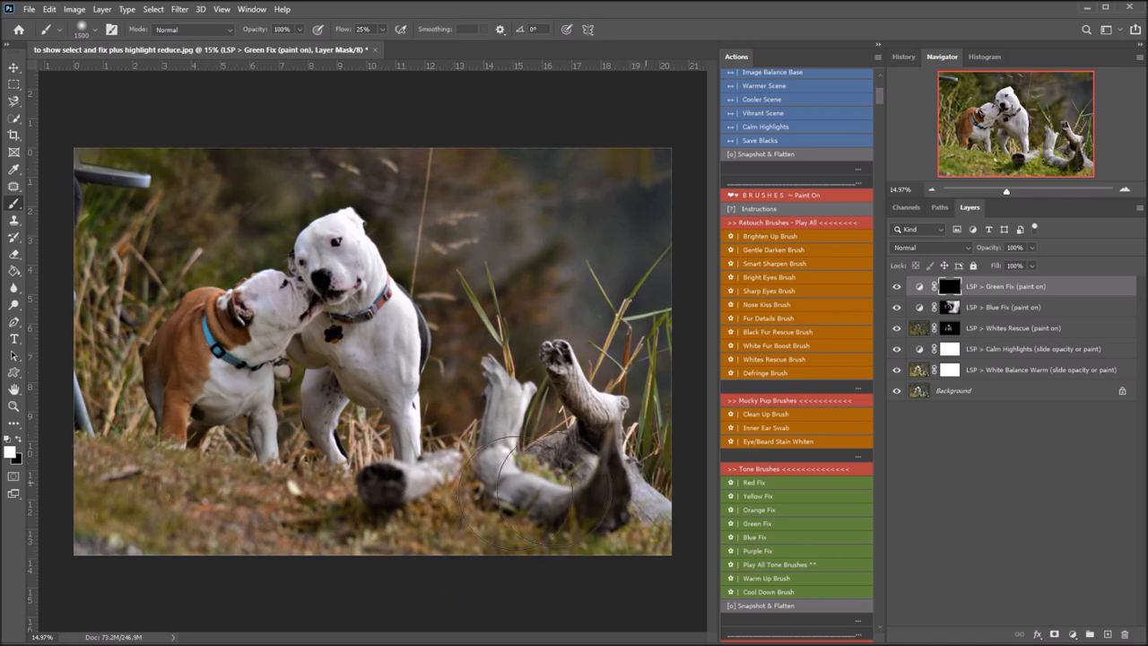
- Toggle the Green Fix layer off and on to compare the muted grass with the original
click(896, 287)
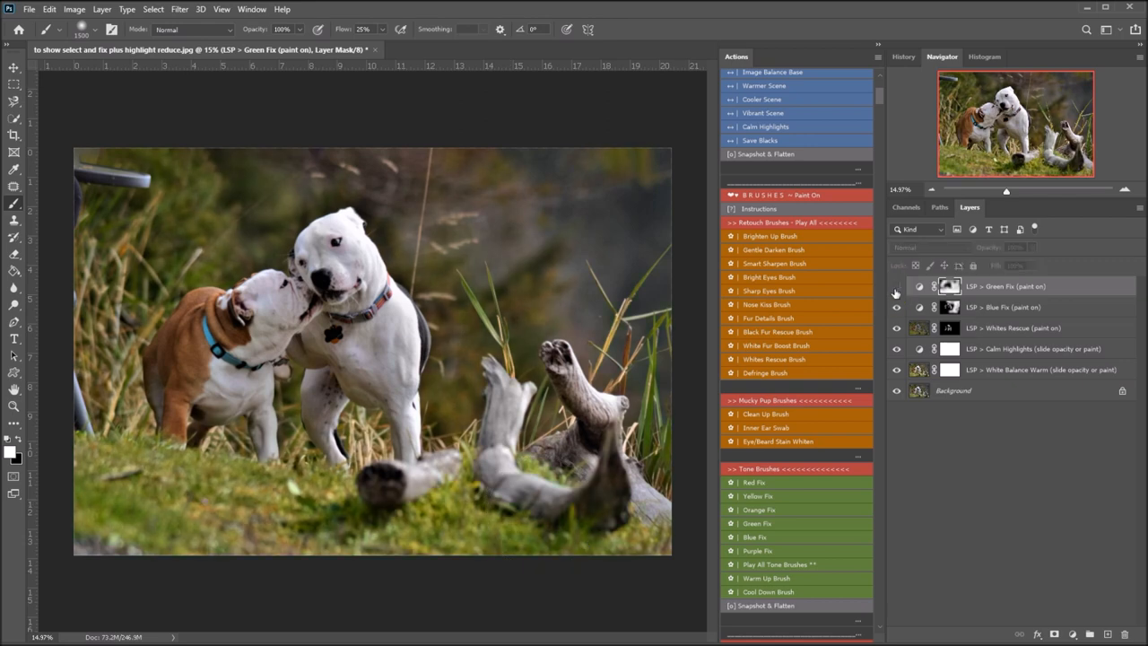
click(897, 287)
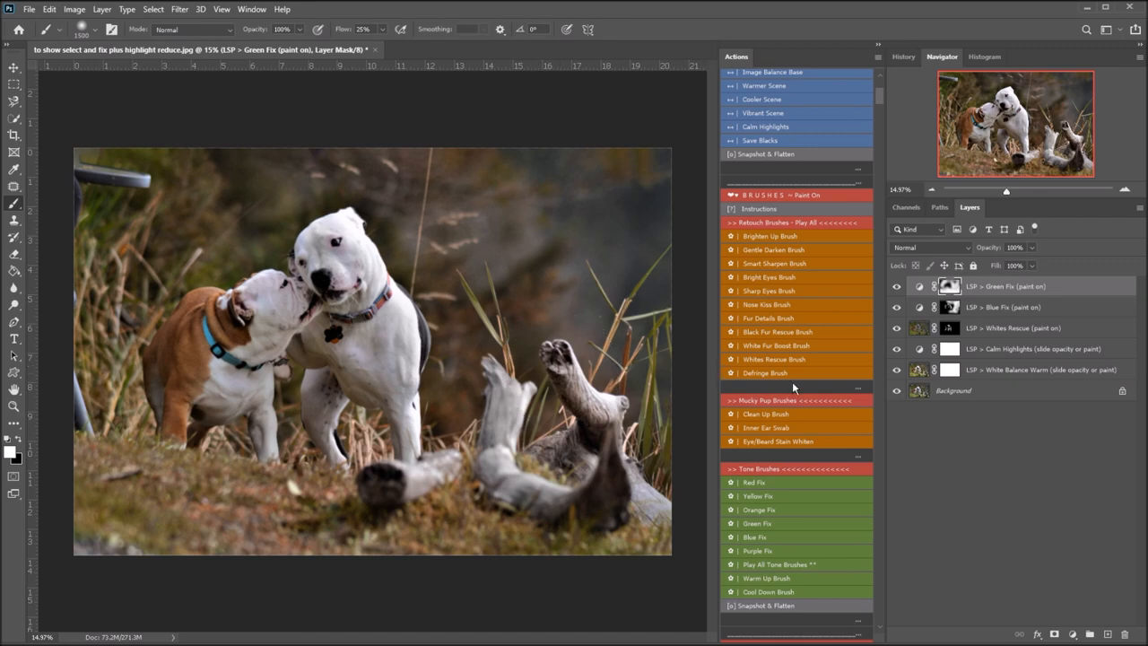
scroll(down, 3)
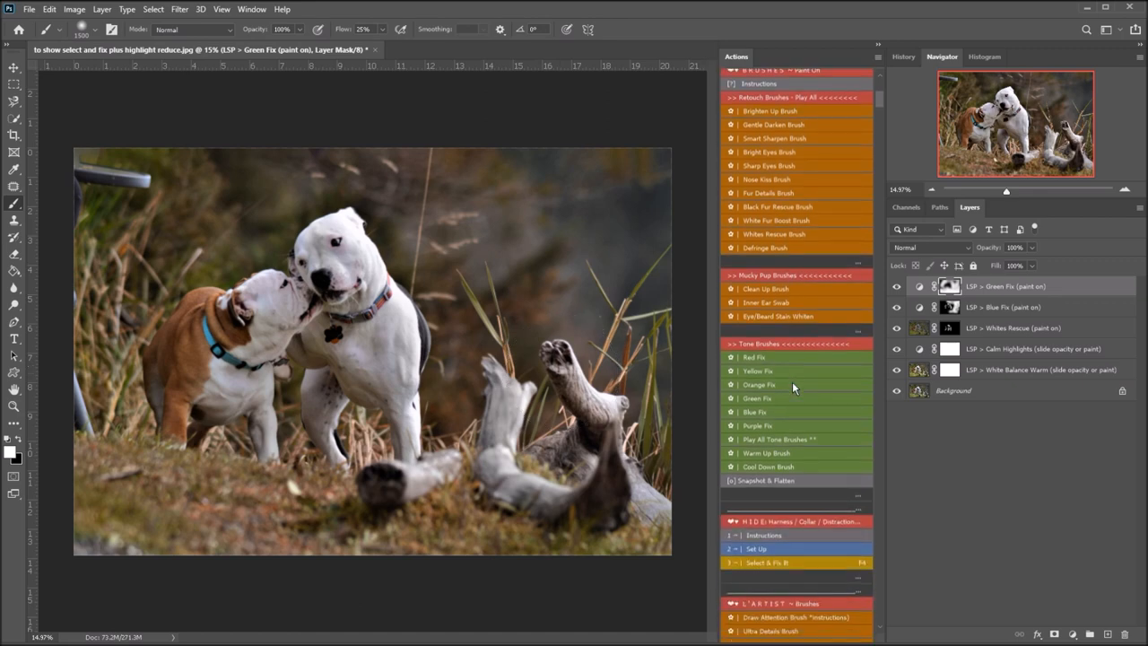
- Add the Painterly Fur paint-in layer from the Artist Brushes set above the stack
scroll(down, 3)
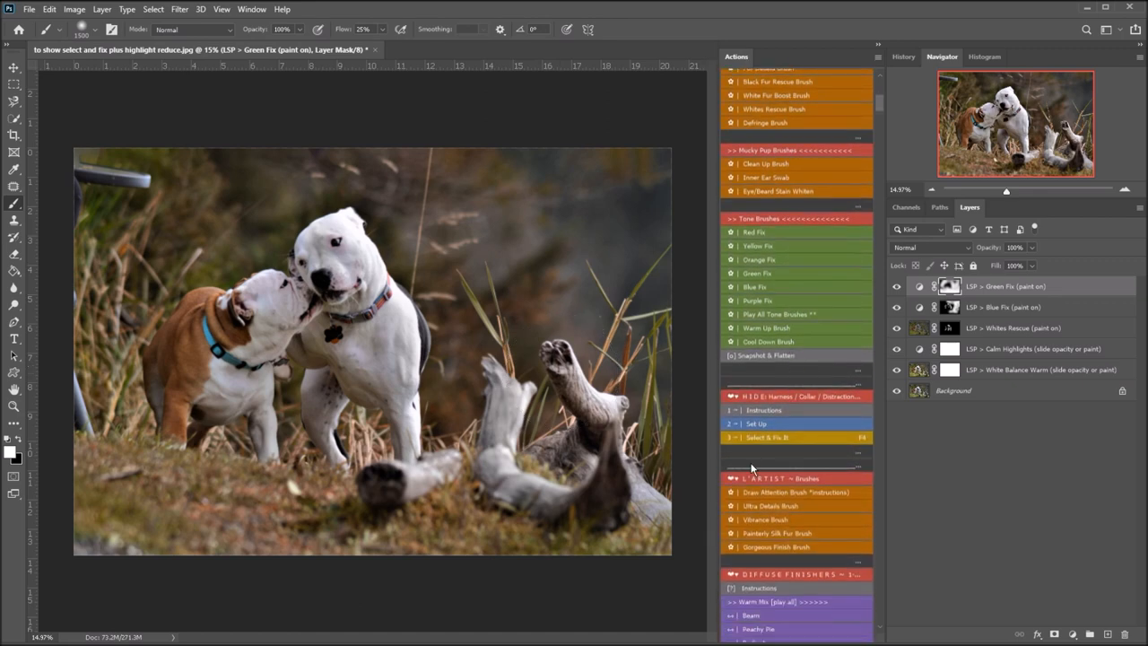
mouse_move(785, 493)
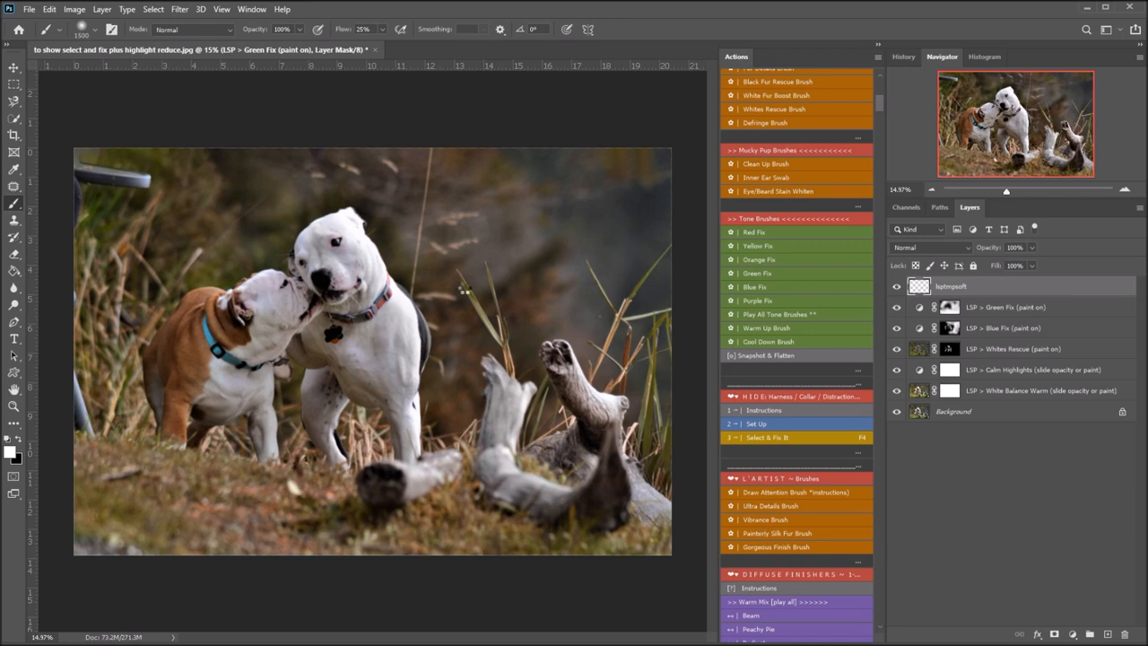
mouse_move(396, 334)
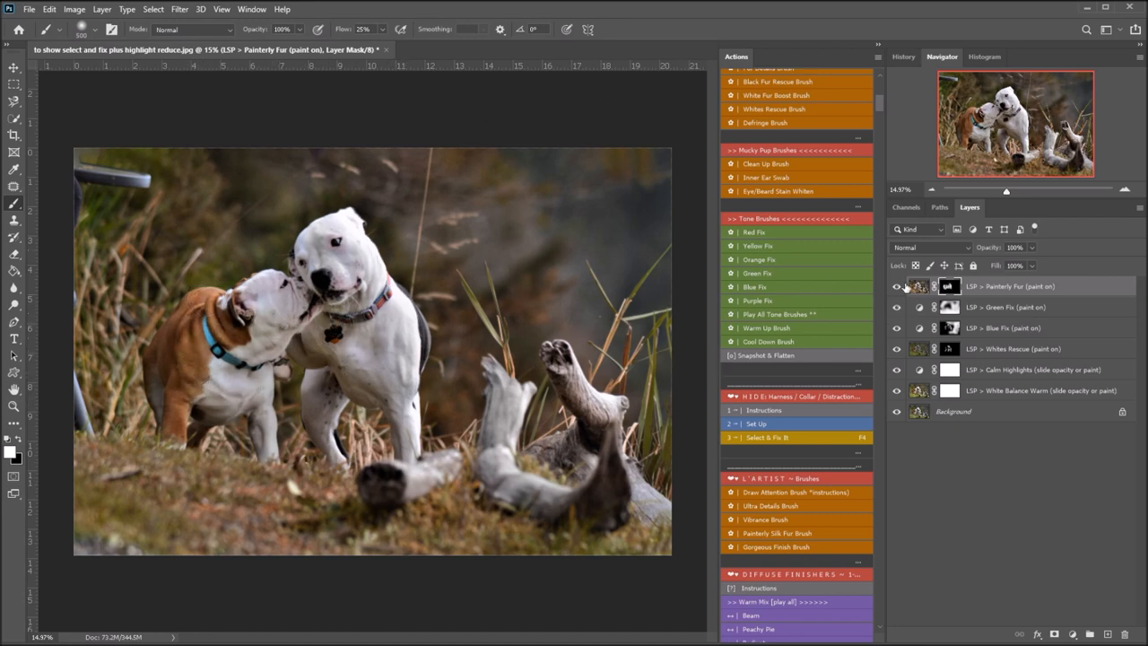
click(896, 287)
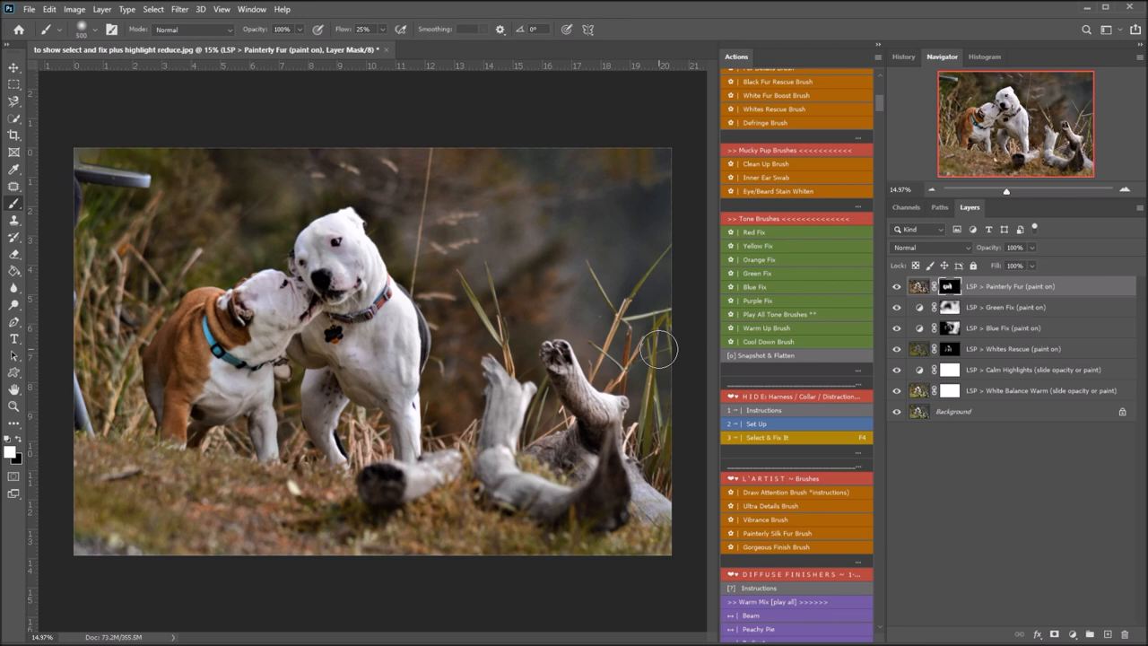
mouse_move(133, 157)
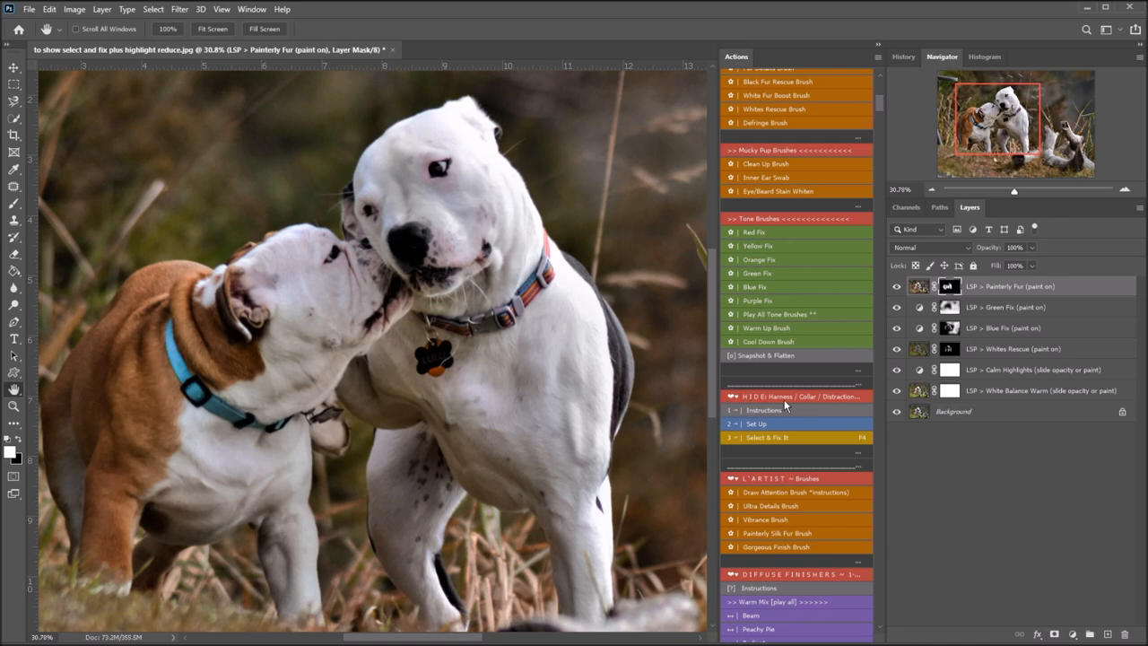
mouse_move(864, 402)
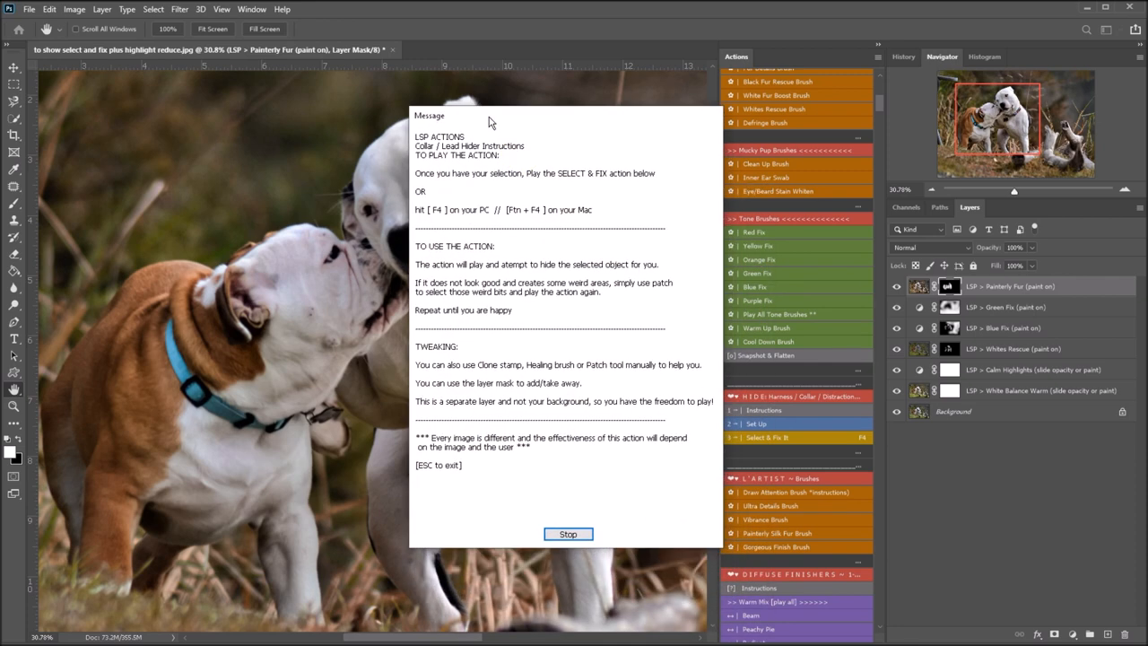
mouse_move(313, 314)
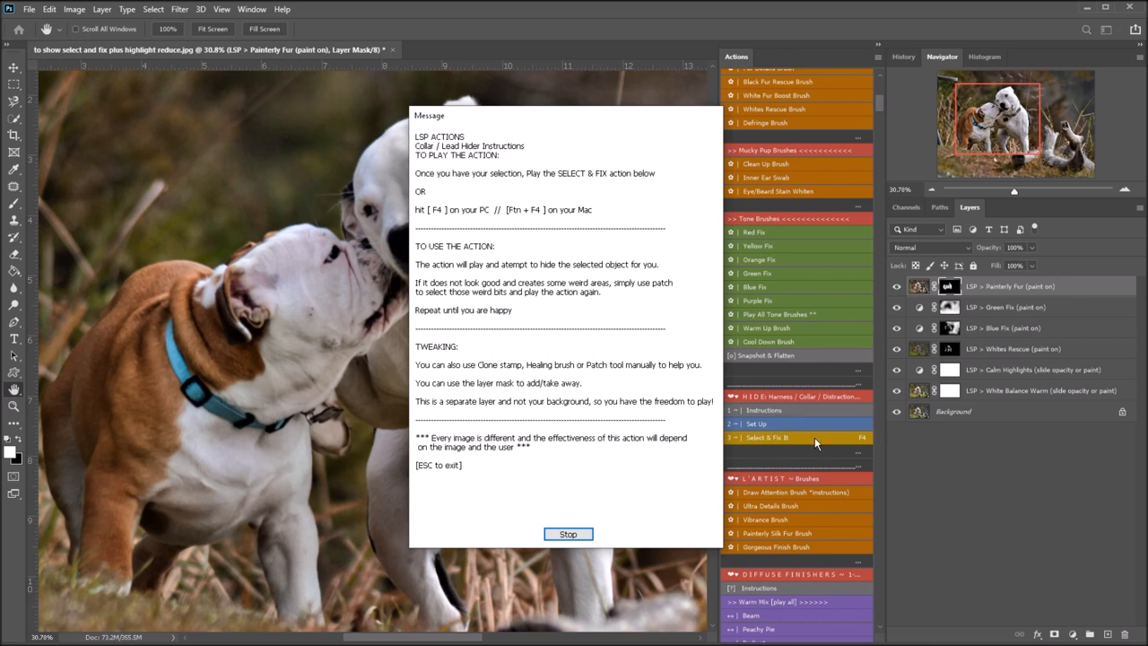
- Dismiss the Collar/Leash Hider instructions and start the Select & Fix layer on the dogs
click(566, 535)
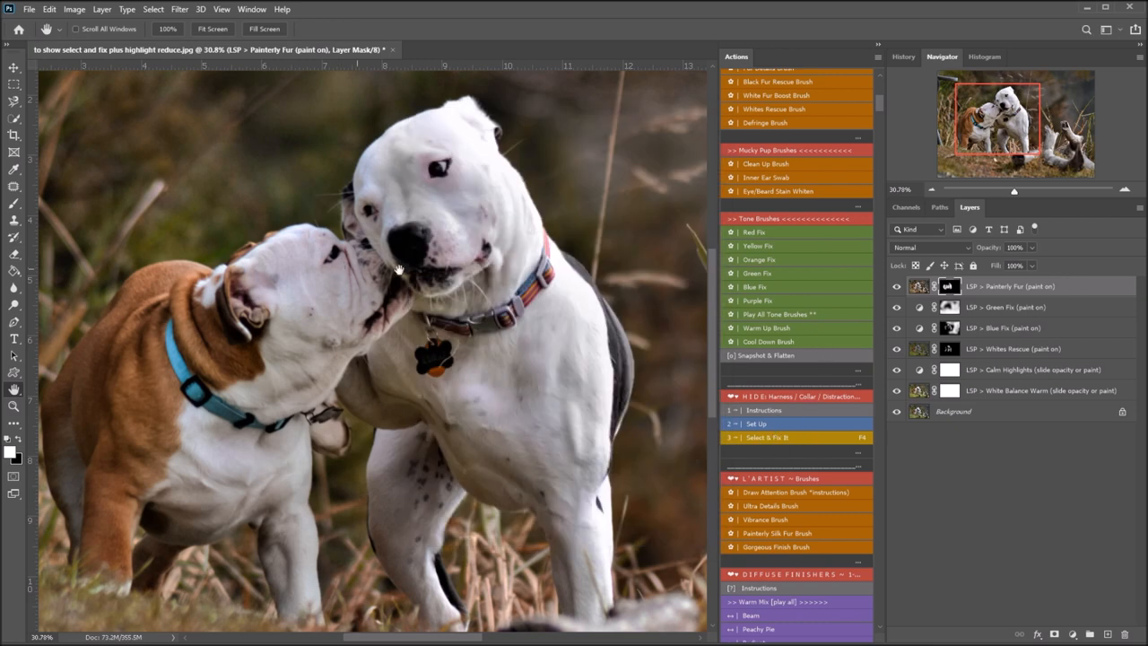
click(757, 423)
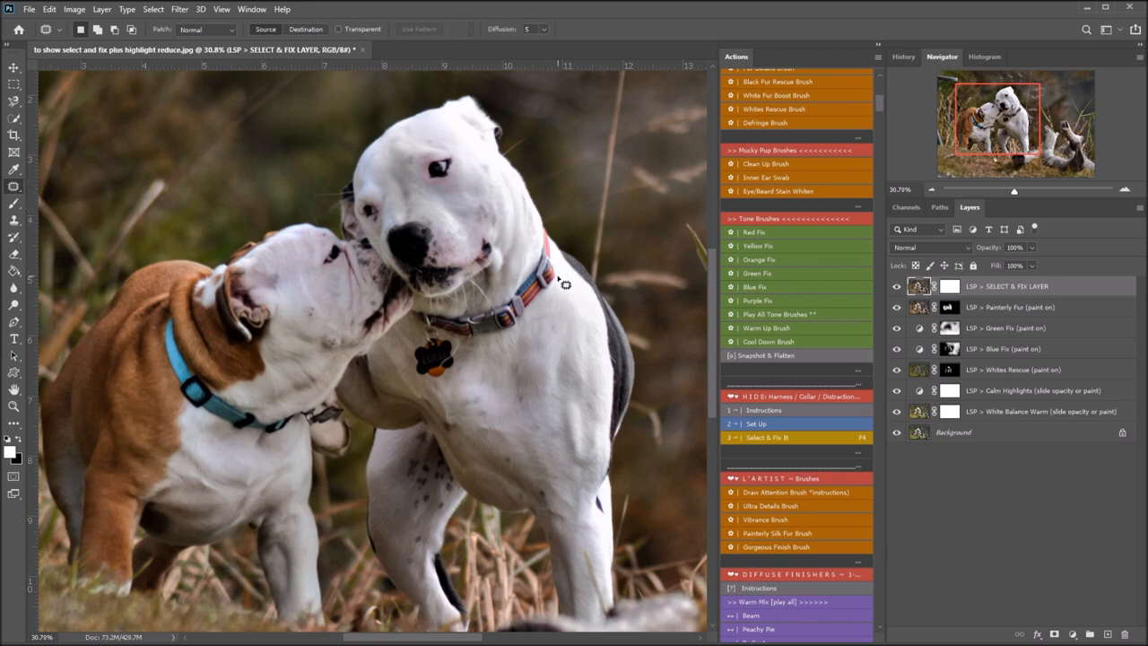
mouse_move(554, 248)
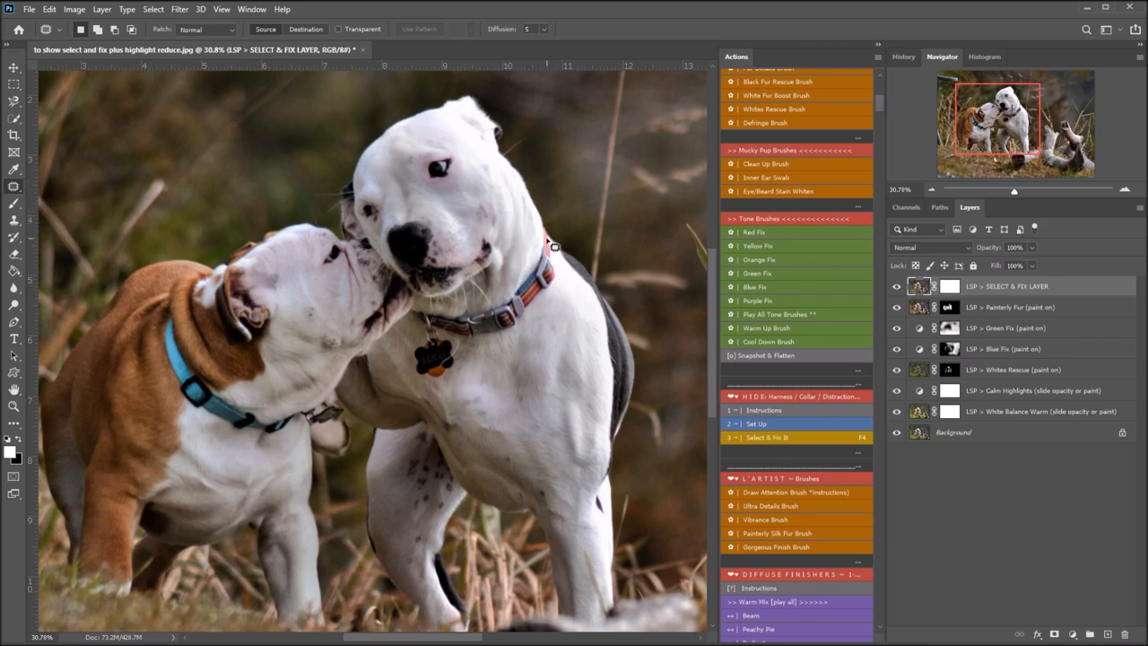
mouse_move(557, 253)
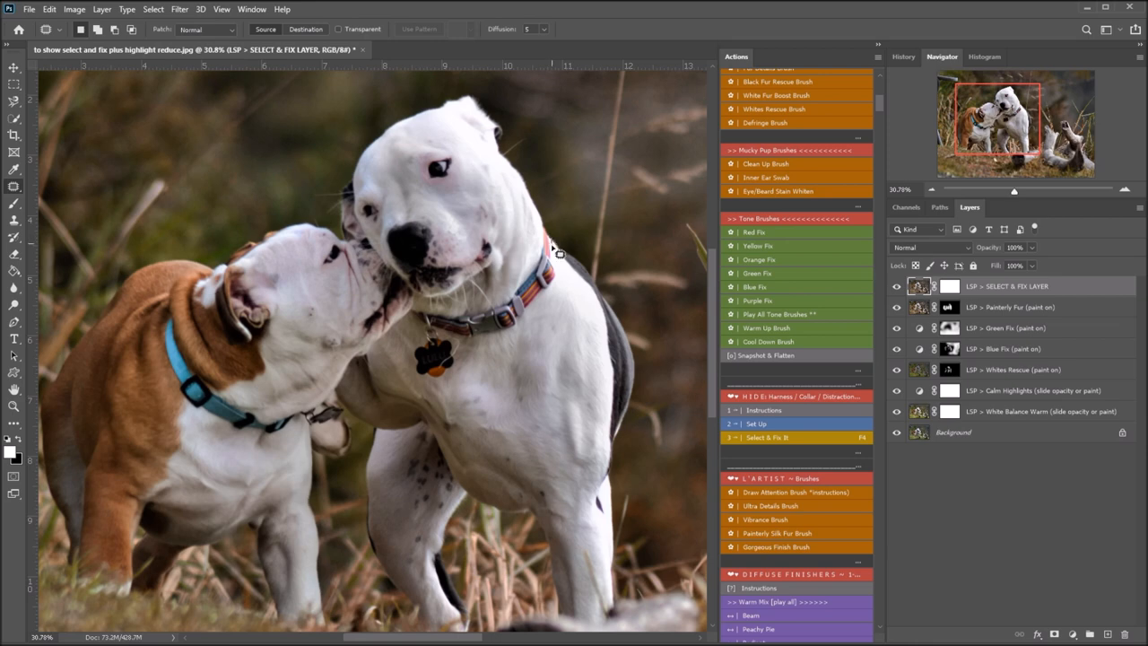
mouse_move(565, 287)
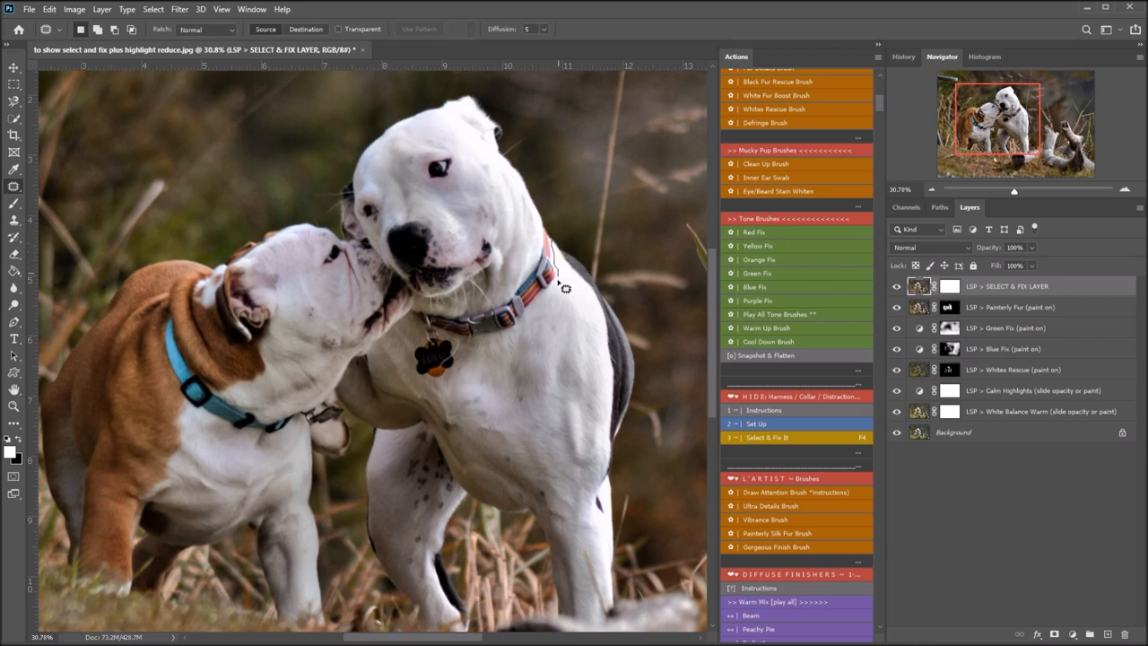
mouse_move(531, 323)
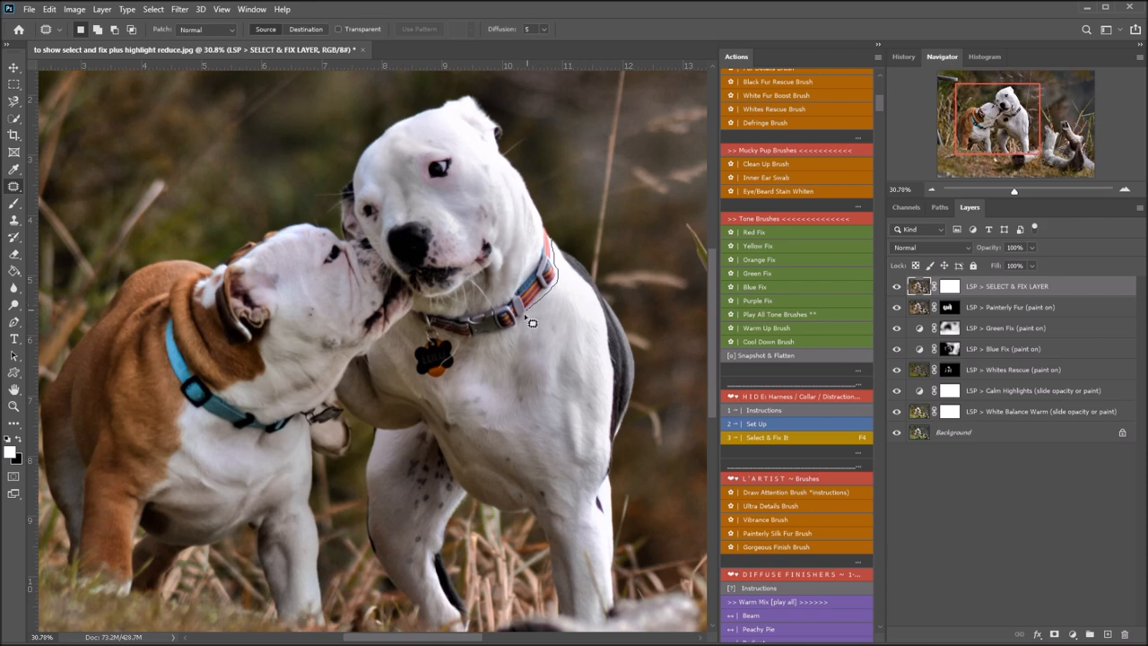
mouse_move(477, 348)
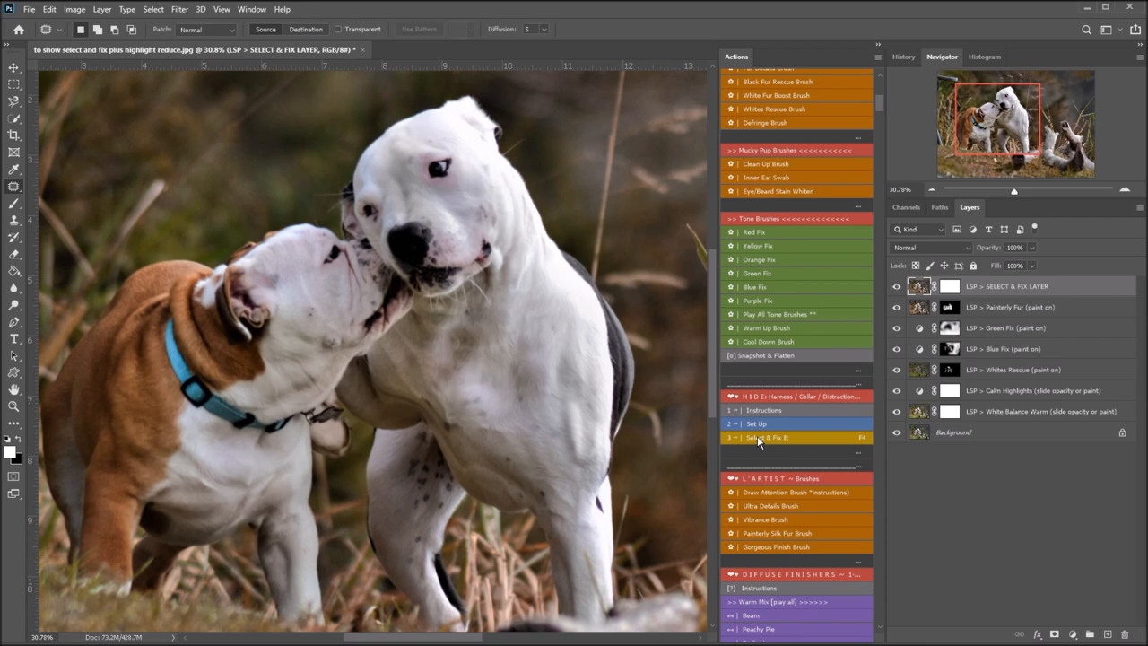
mouse_move(876, 448)
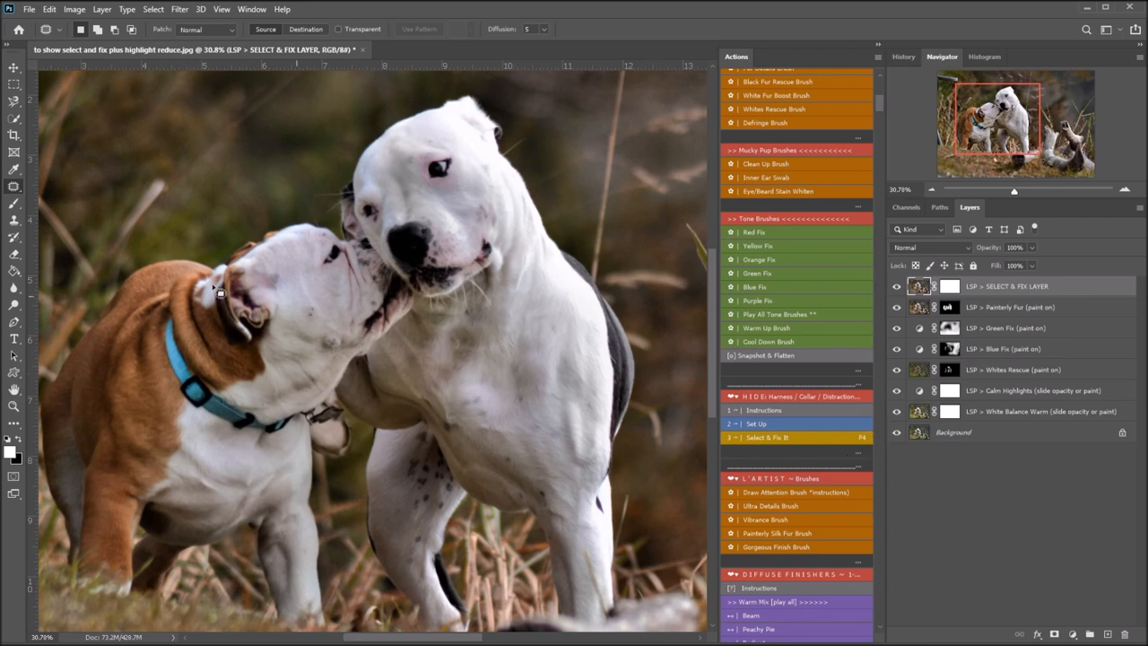
mouse_move(481, 319)
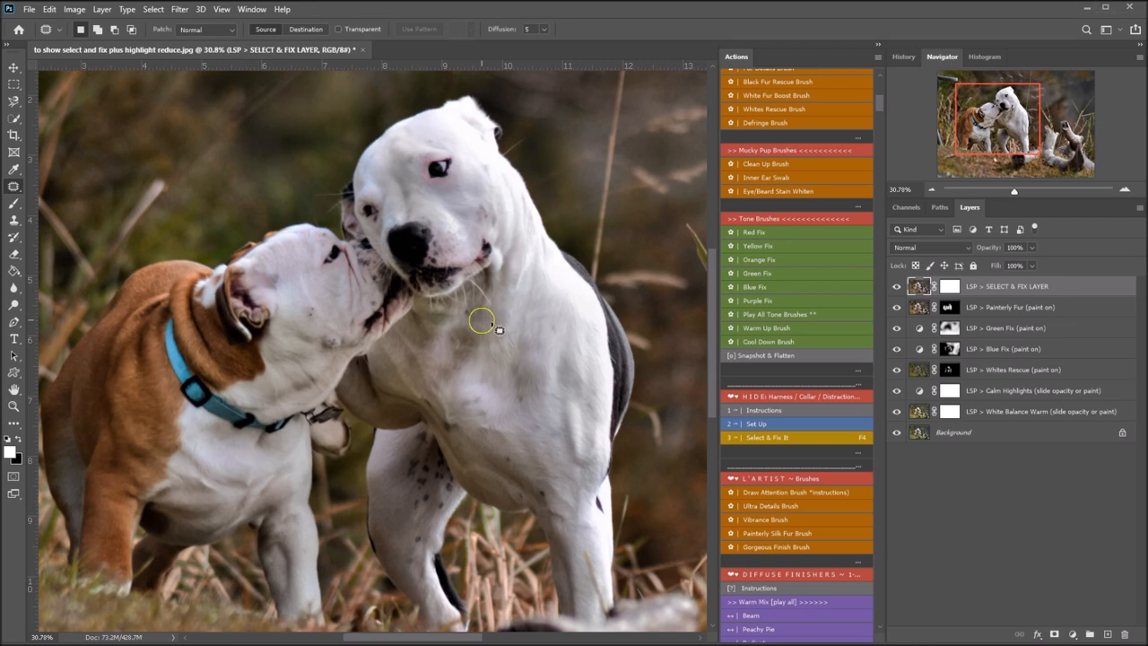
mouse_move(451, 321)
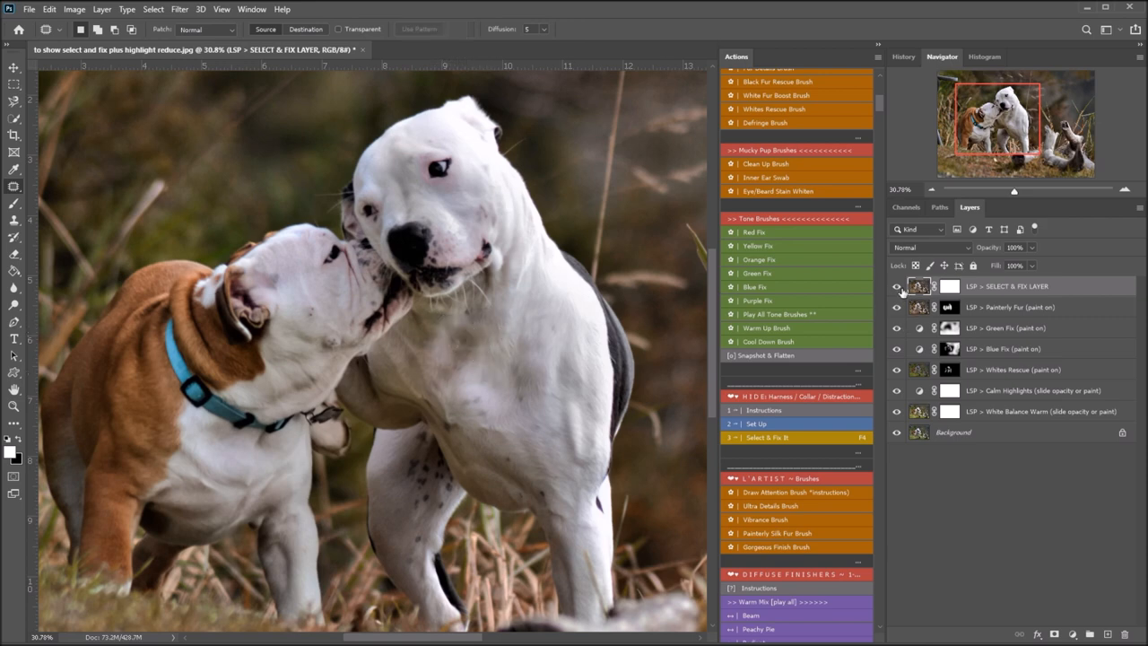
click(896, 287)
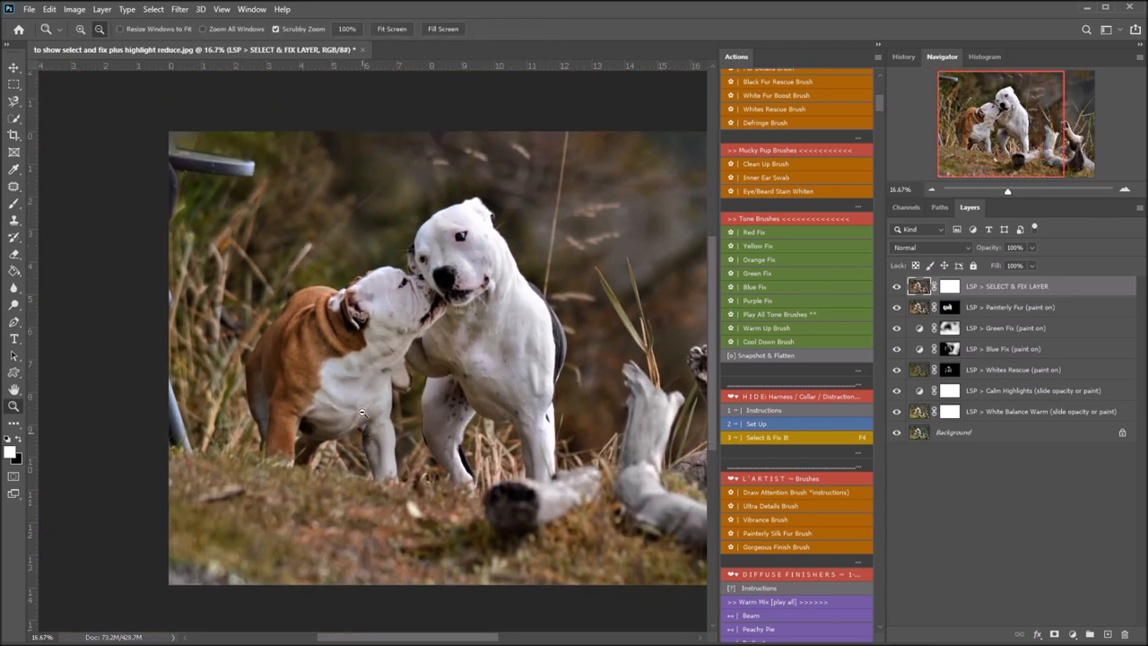
- Compare the collar fix with the original, then patch the metal object from the top-left corner
click(897, 286)
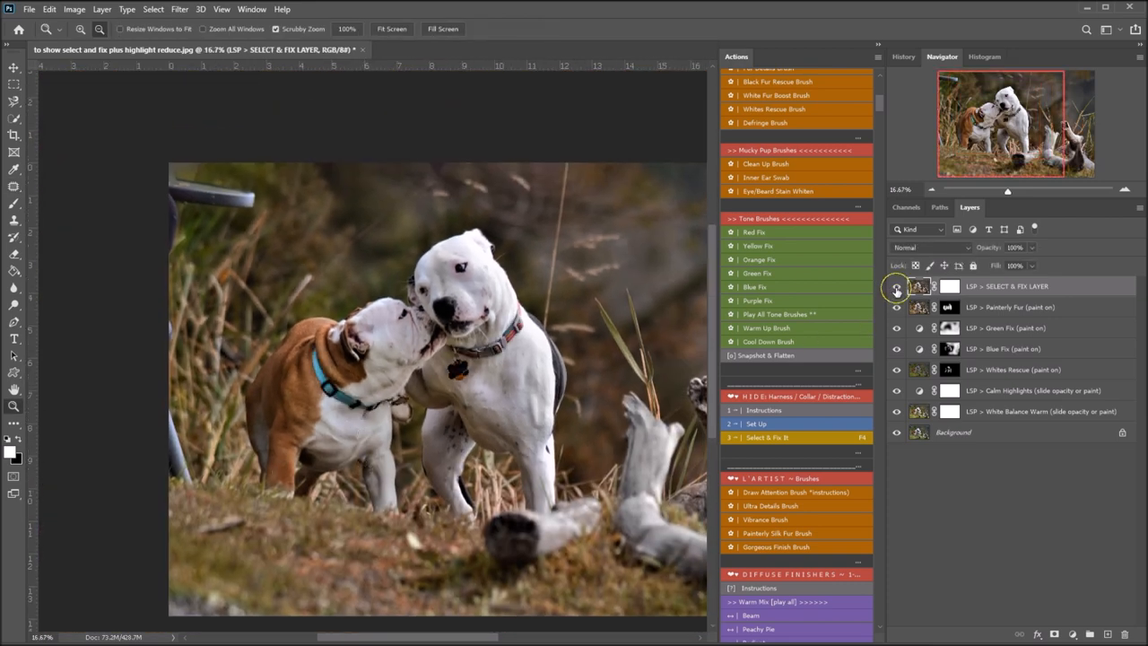
click(897, 287)
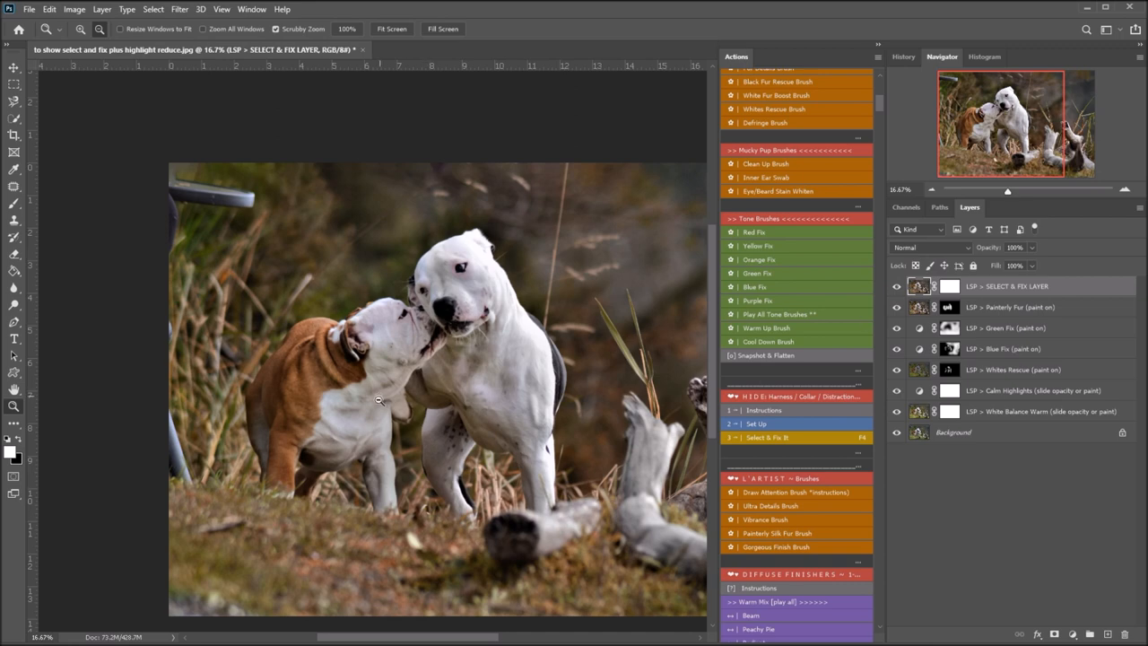
mouse_move(434, 288)
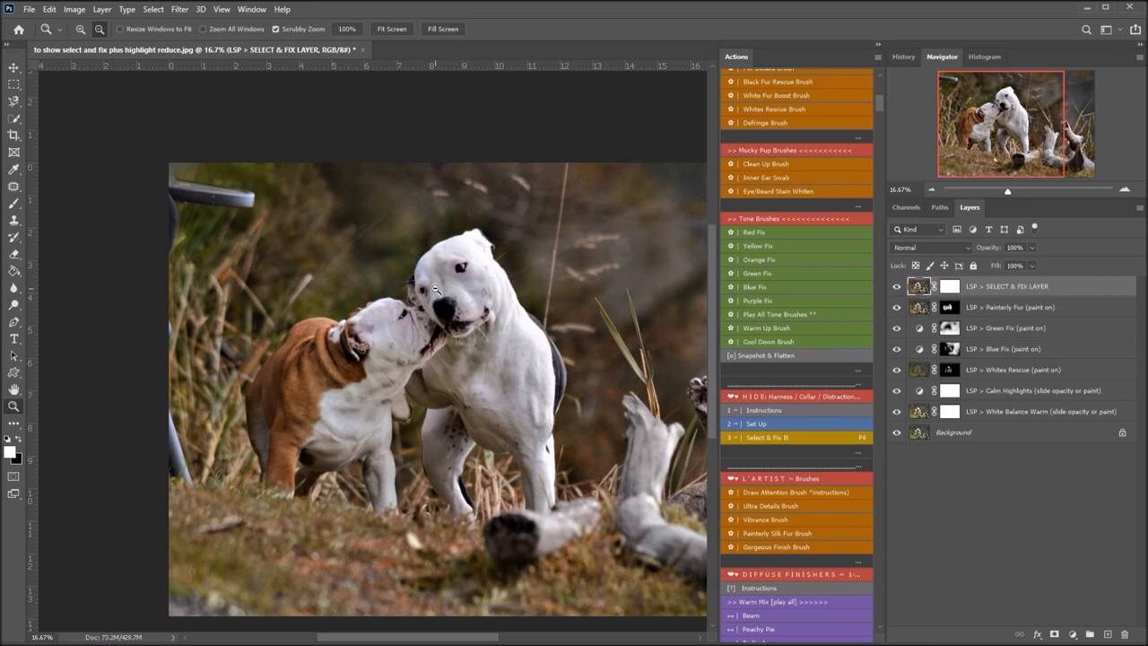
click(14, 185)
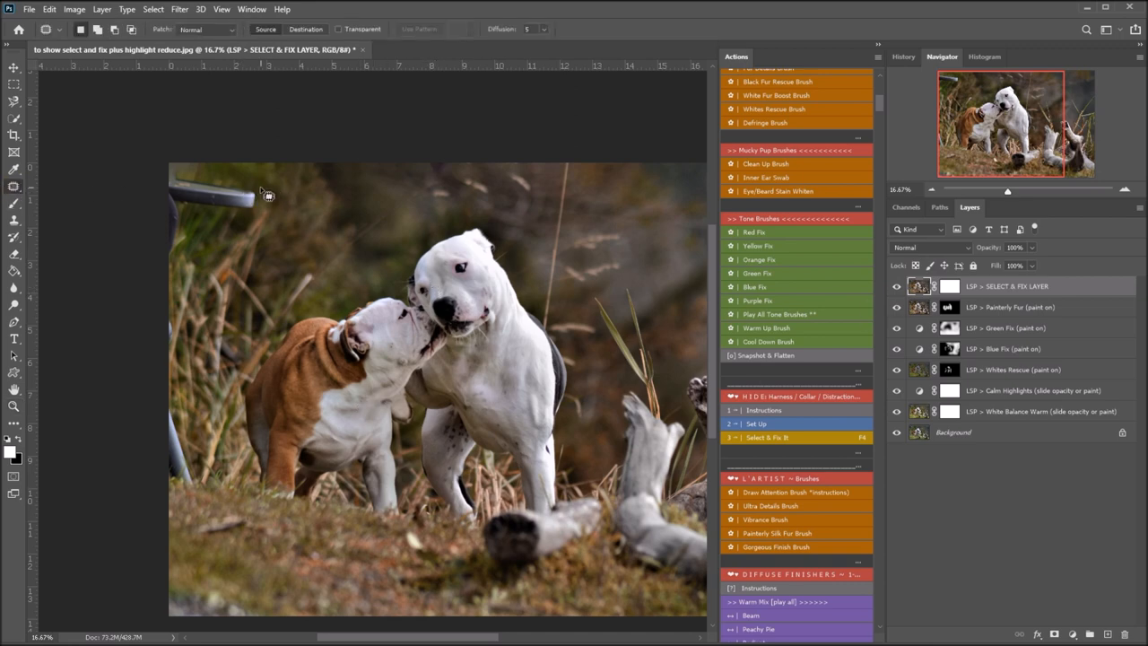
drag(267, 194, 154, 237)
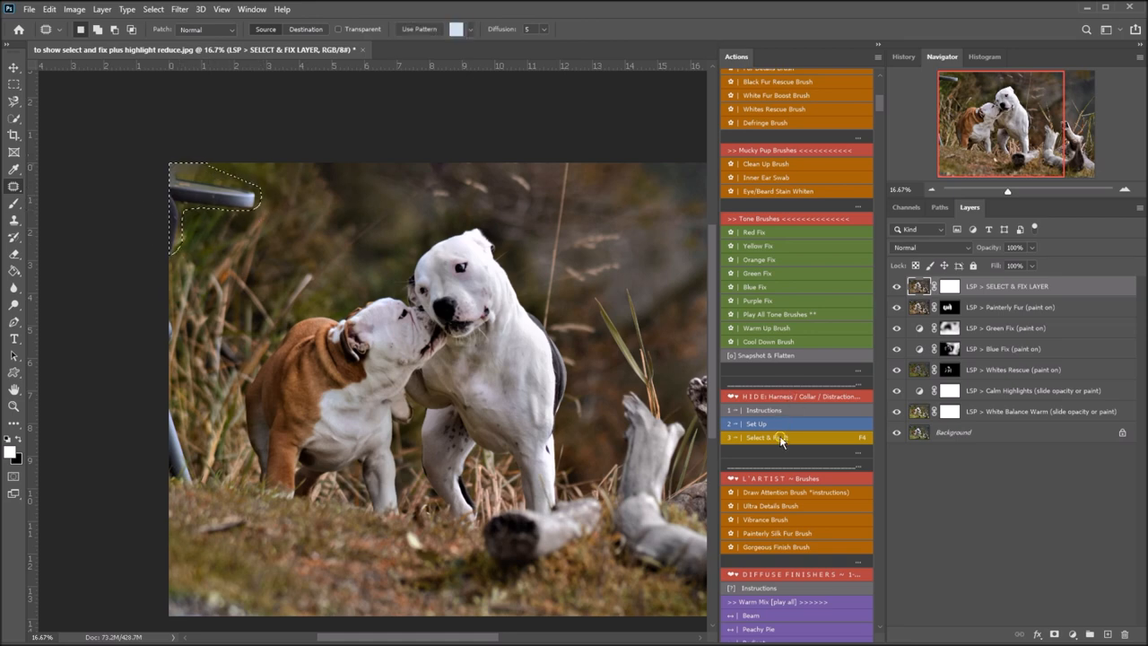
click(780, 438)
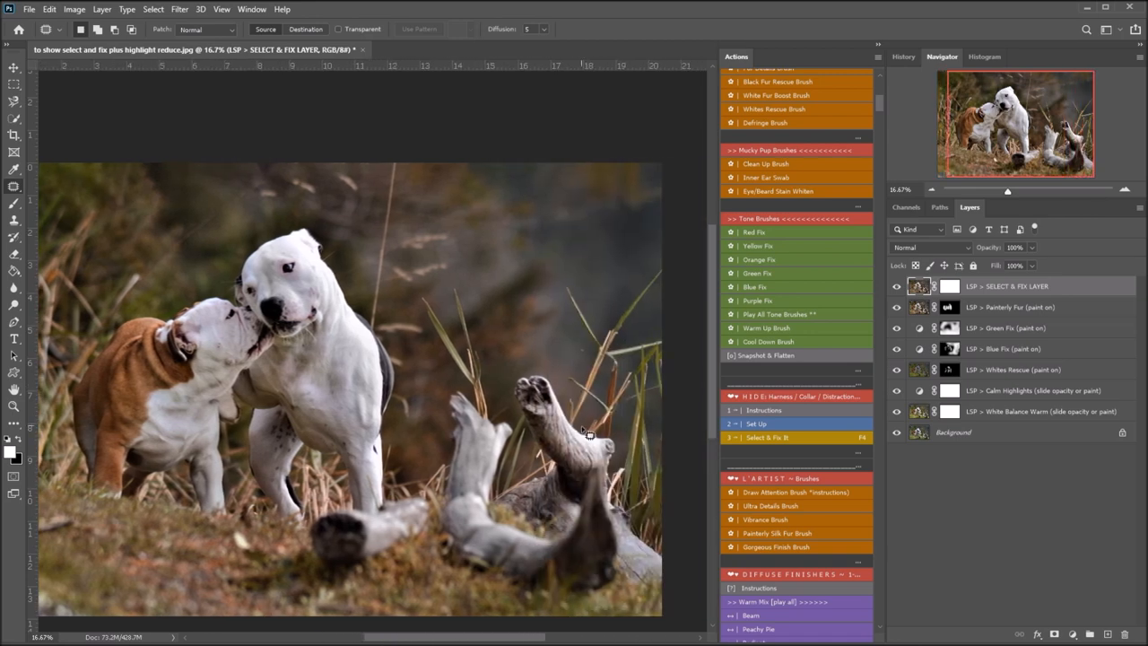
mouse_move(674, 229)
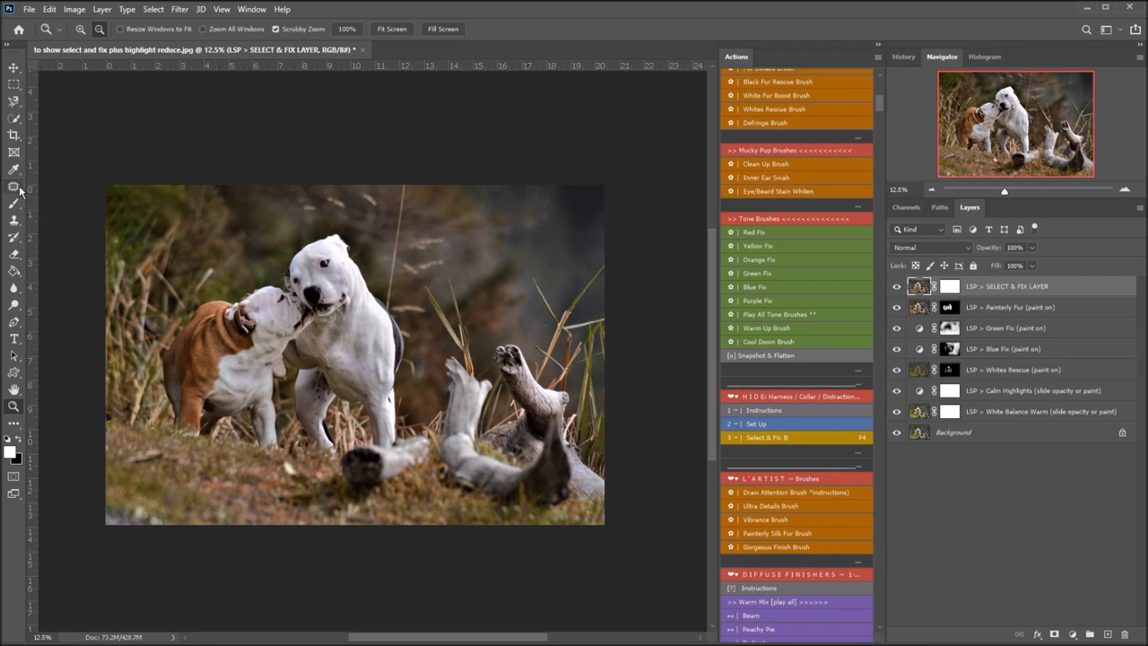
- Return to the Patch tool and toggle the Select & Fix layer to compare, leaving the fixes on
click(14, 185)
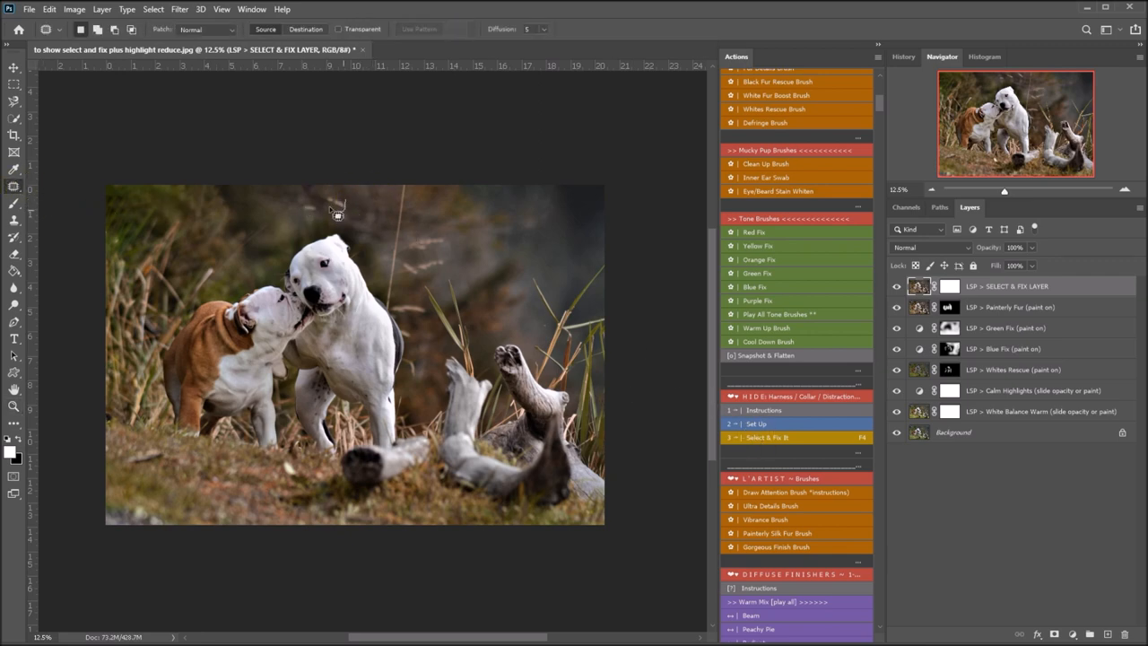
click(338, 29)
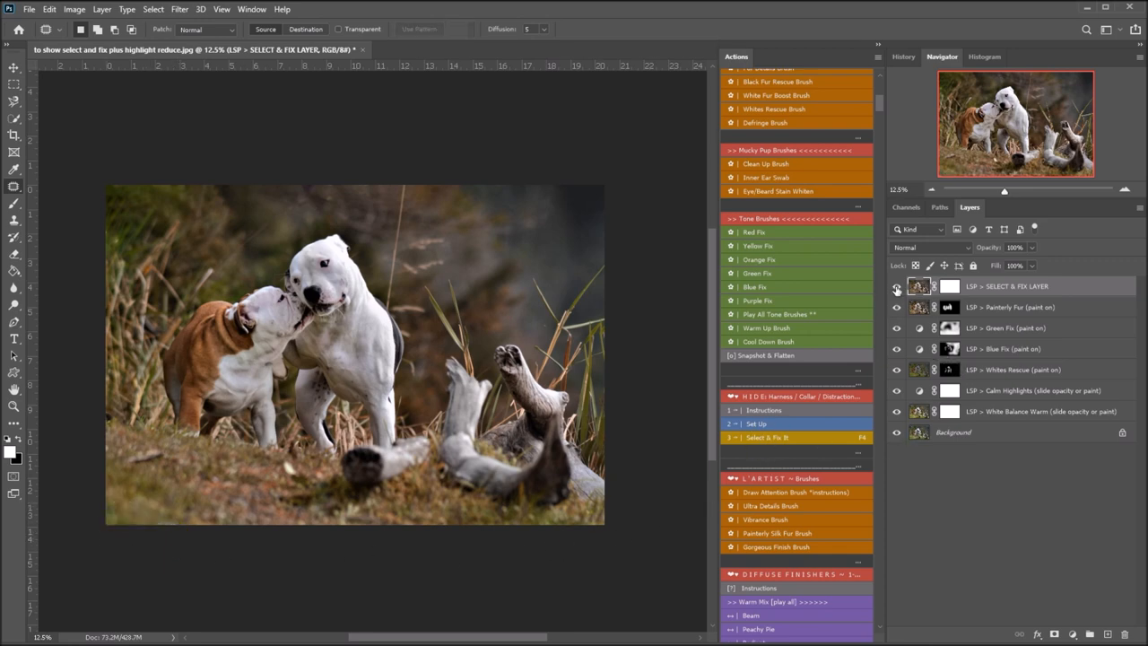
click(896, 287)
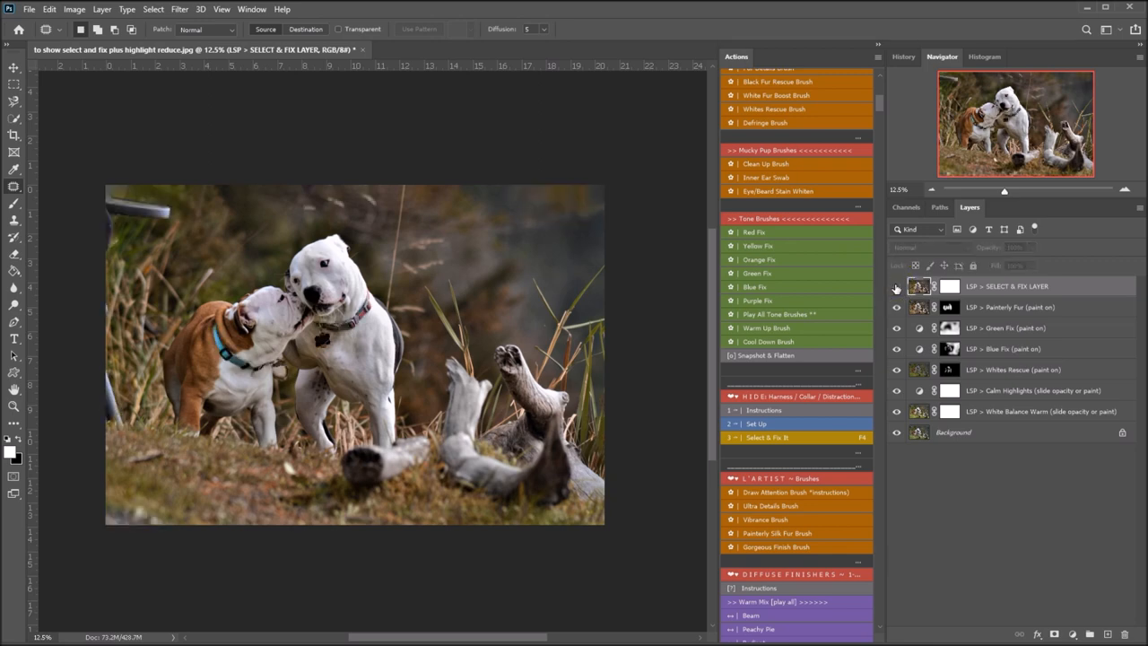
click(895, 287)
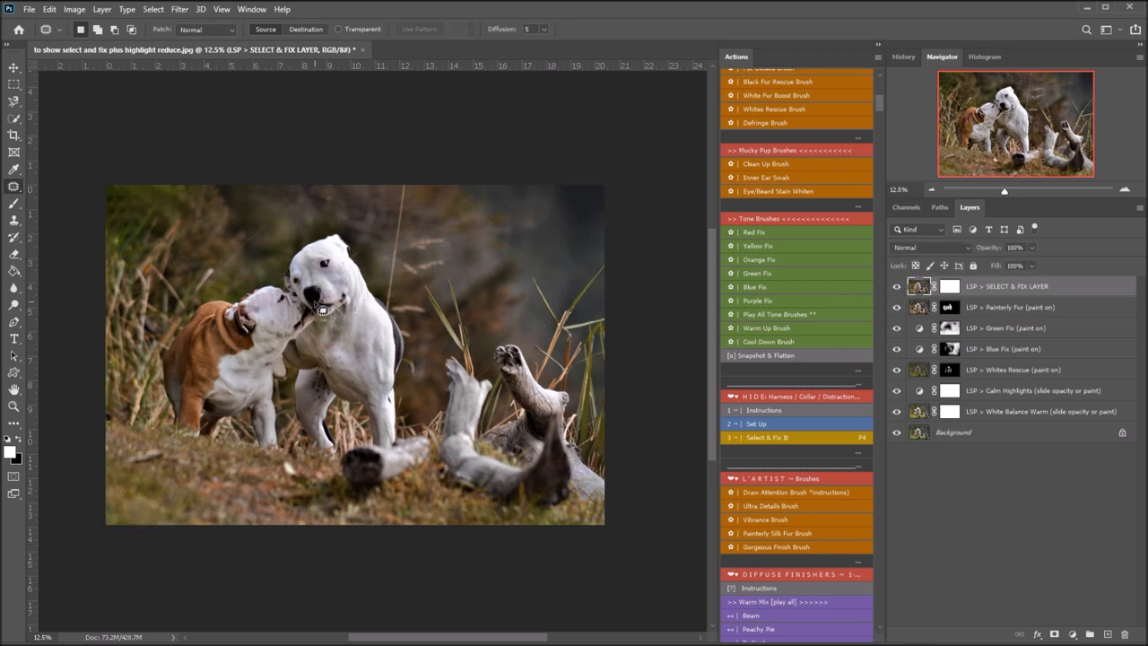
- Add a Dreamy Haze finishing layer and lower its opacity to a faint soft haze
scroll(down, 3)
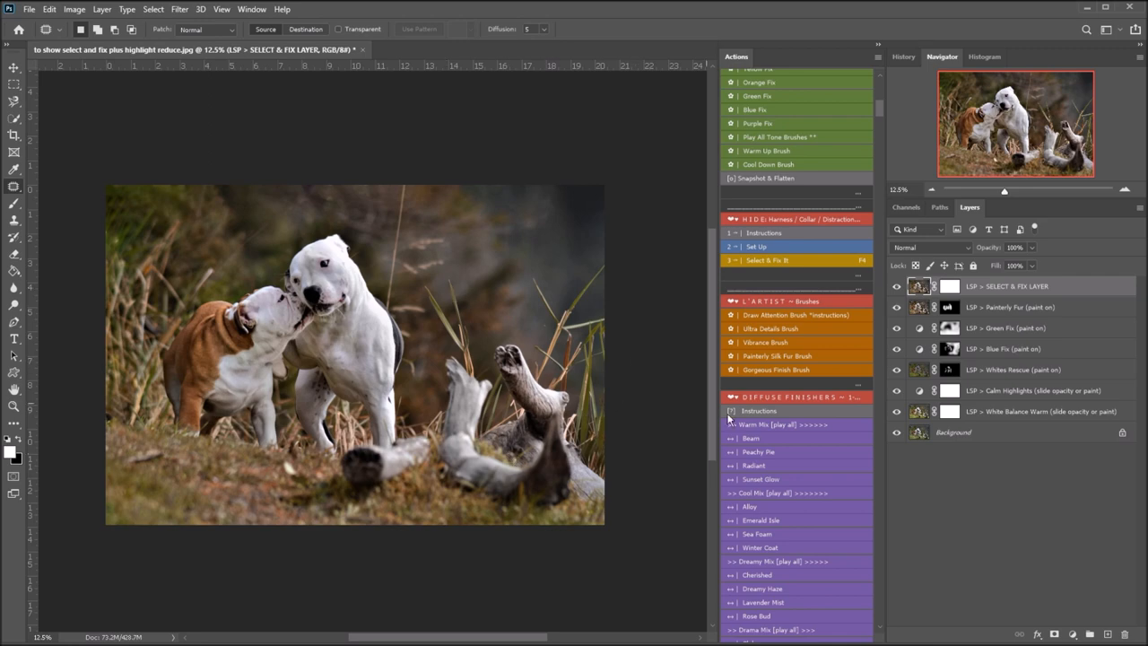
scroll(down, 3)
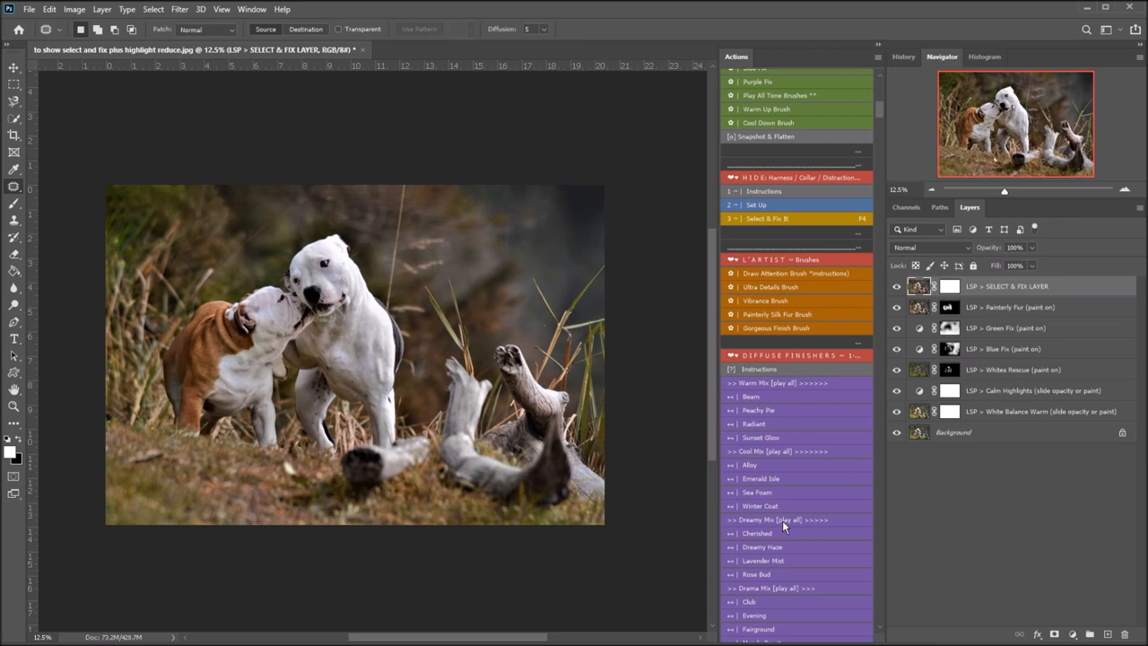
mouse_move(776, 547)
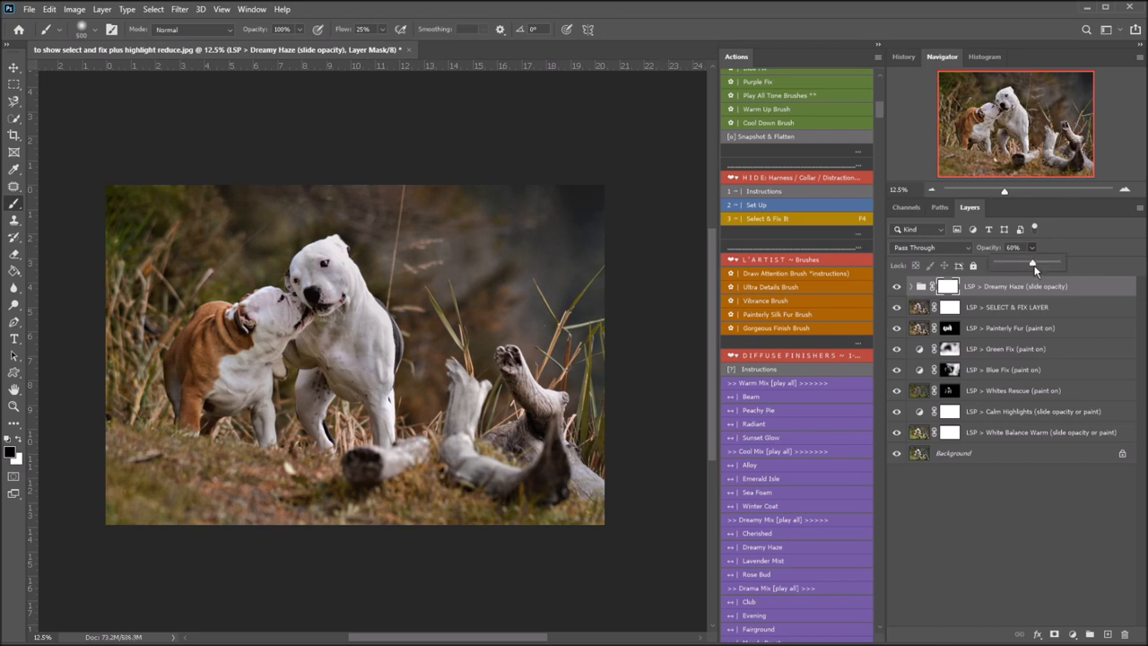
drag(1033, 265, 1029, 266)
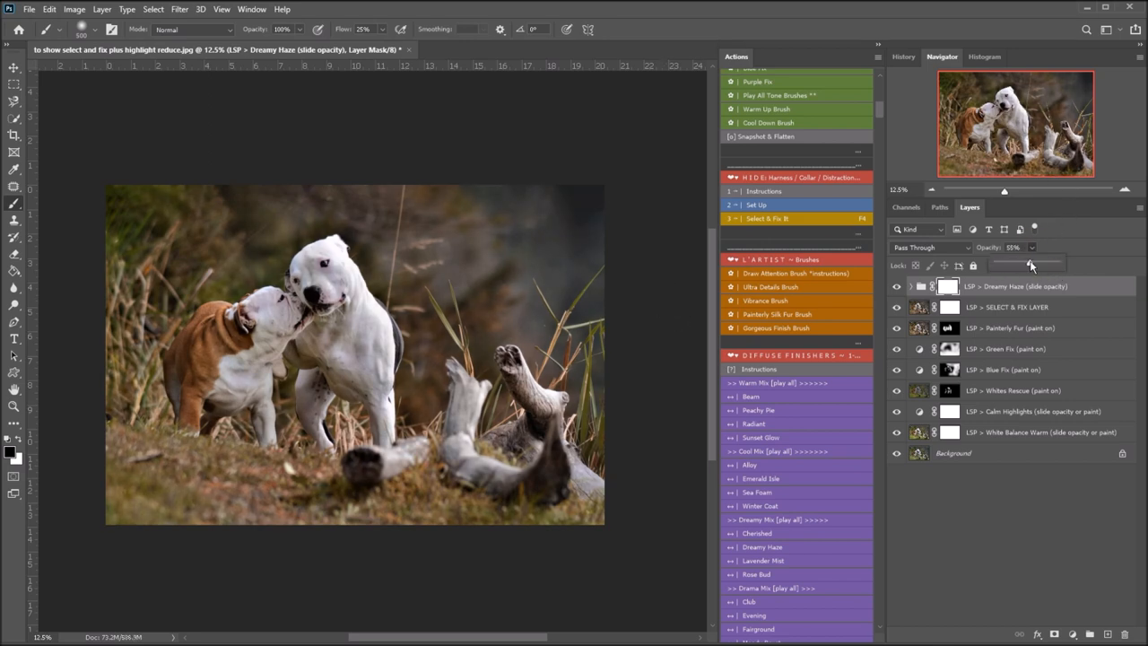
drag(995, 264, 1031, 263)
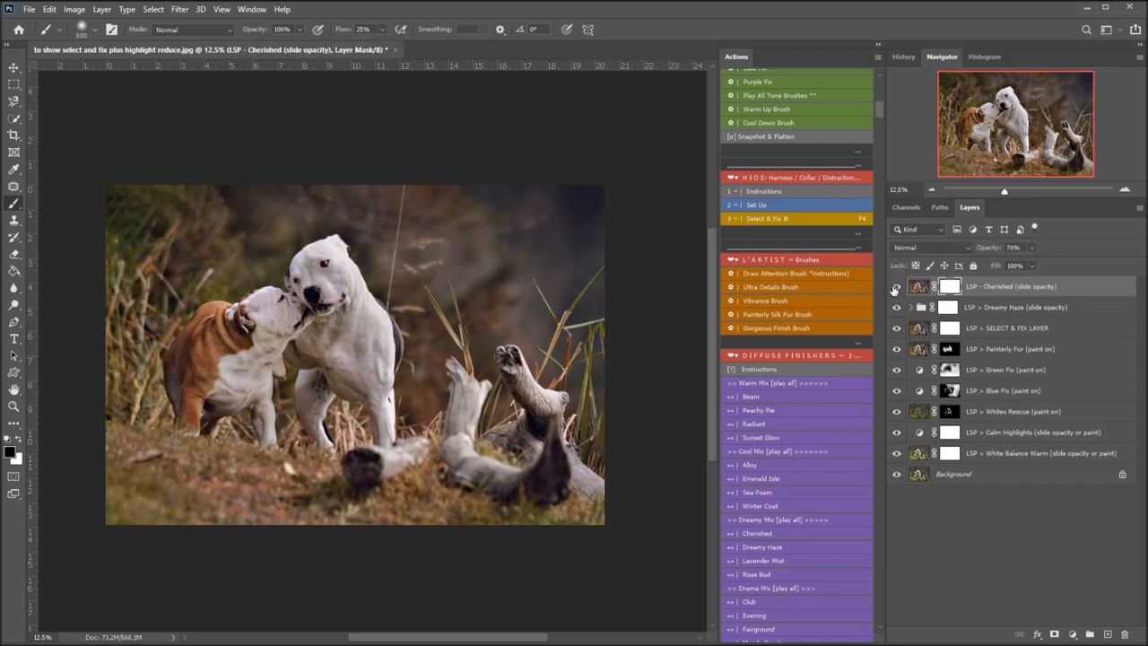
- Add a second White Balance Warm layer and start the Draw Attention Brush, showing its painting instructions
click(895, 287)
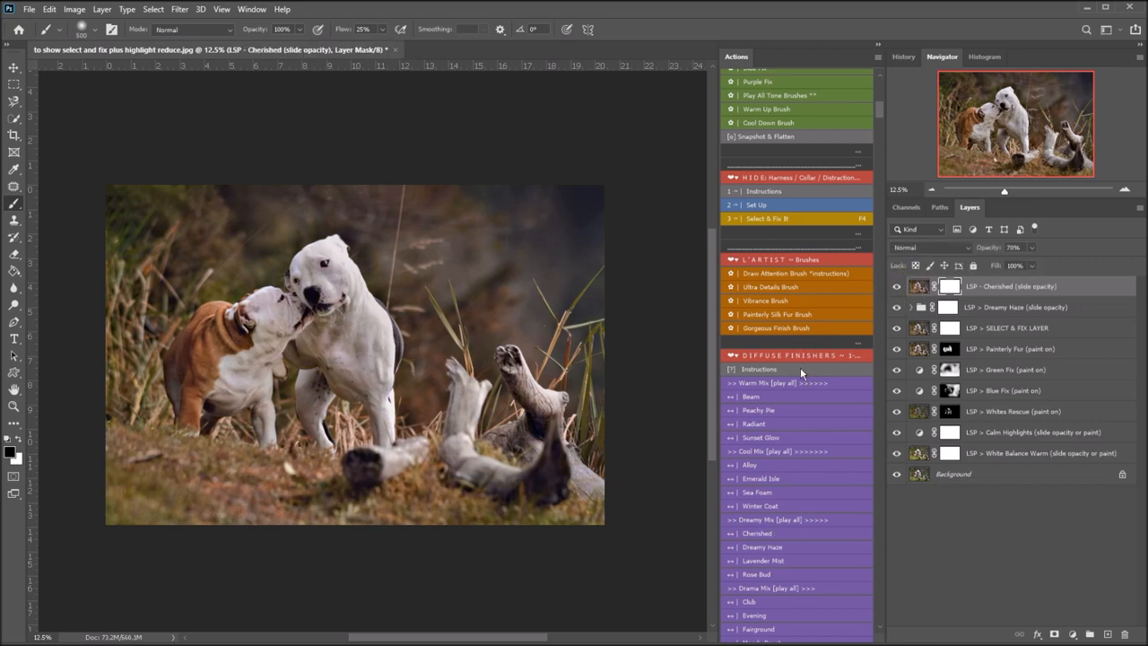
scroll(up, 3)
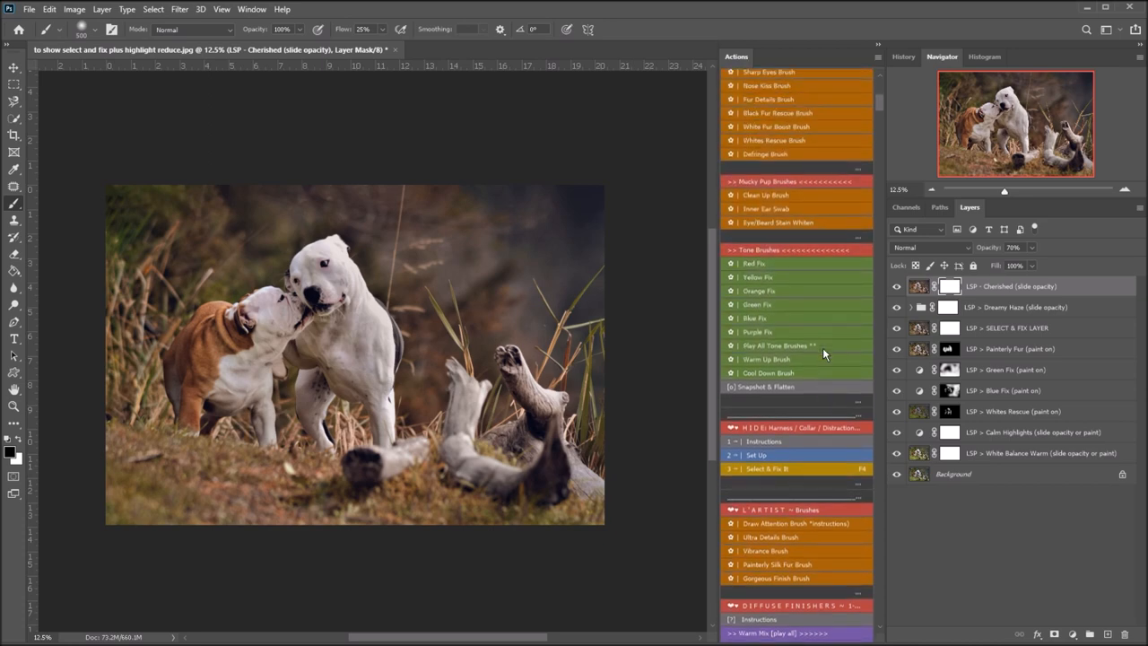
scroll(up, 3)
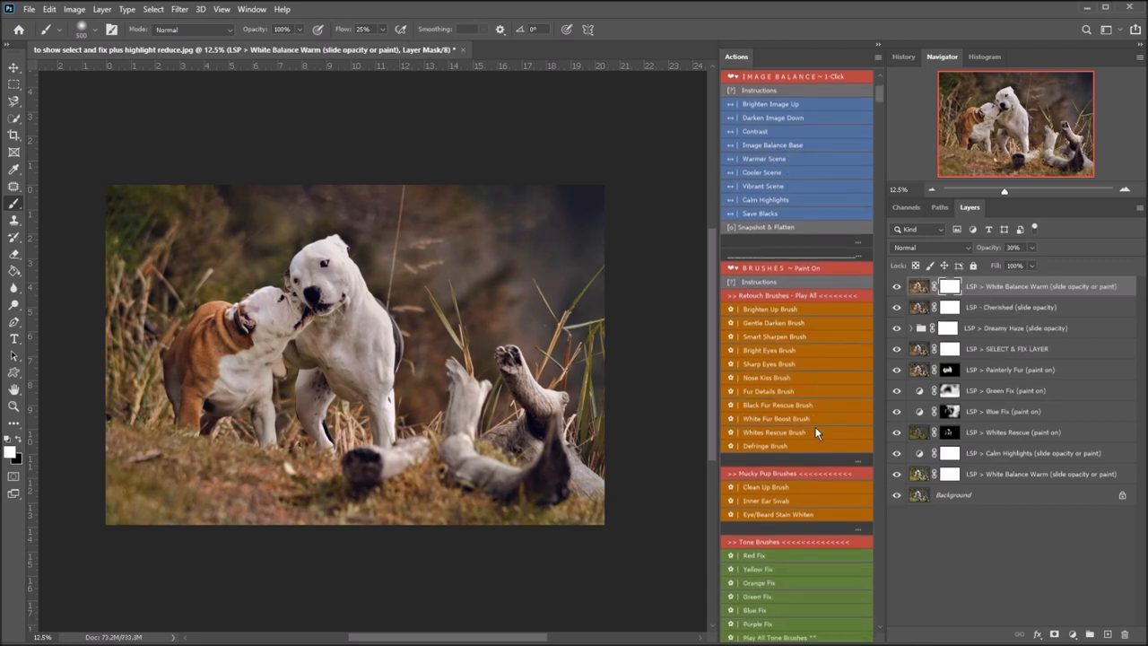
scroll(down, 3)
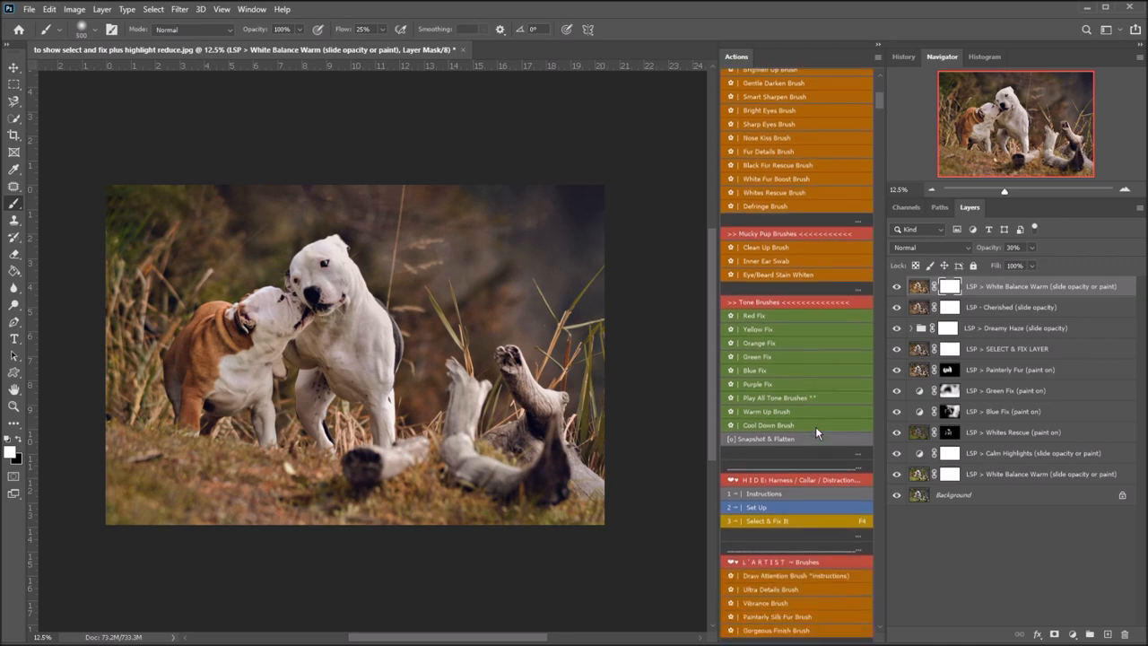
scroll(down, 3)
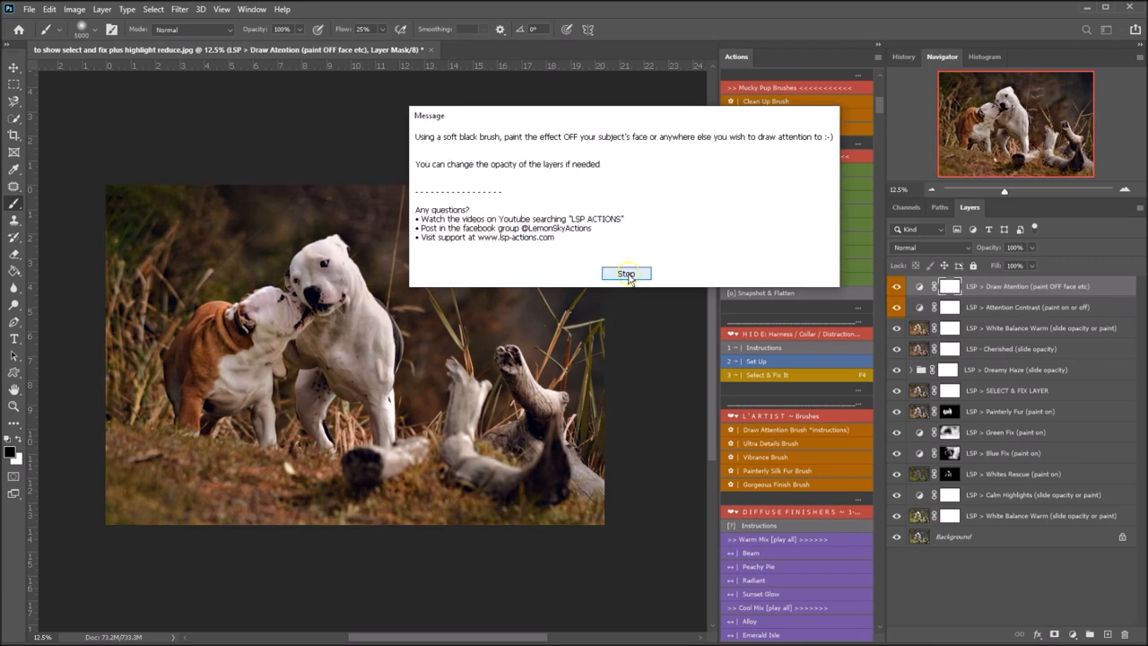
- Stop the painting-instructions message and select the Attention Contrast layer to work on
click(626, 273)
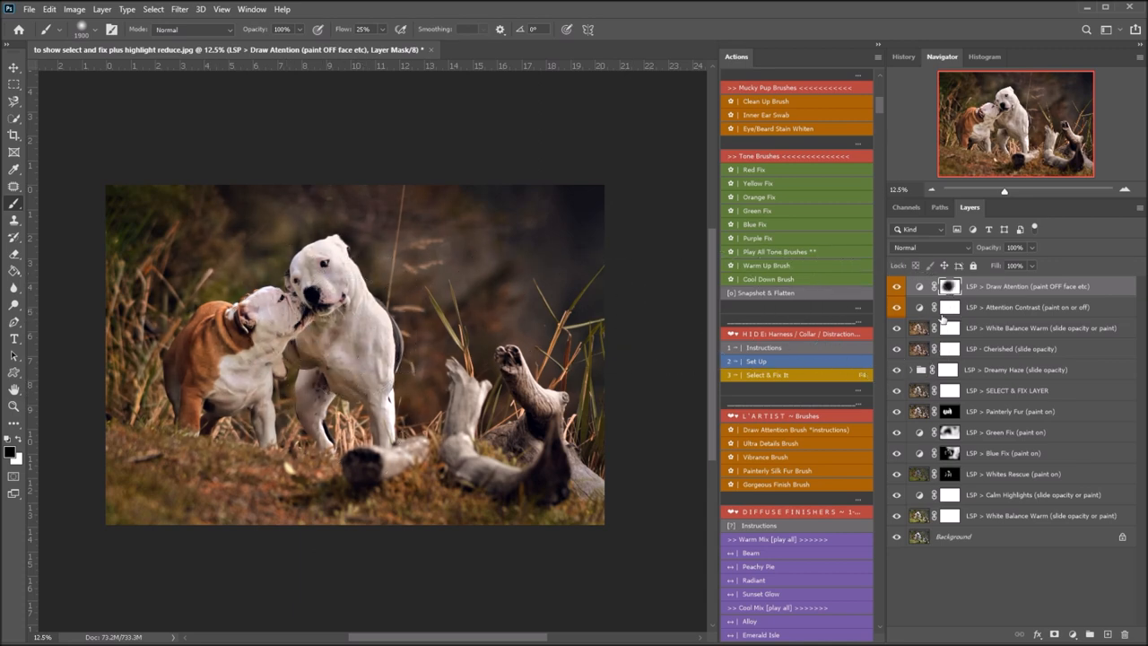
click(1031, 307)
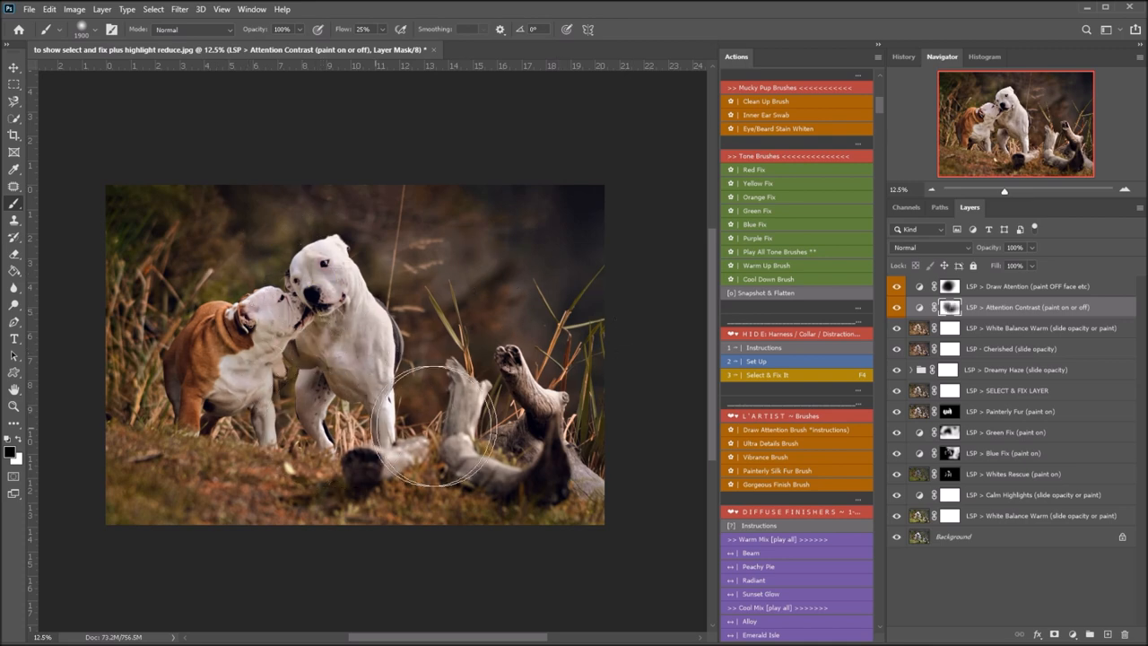
mouse_move(319, 398)
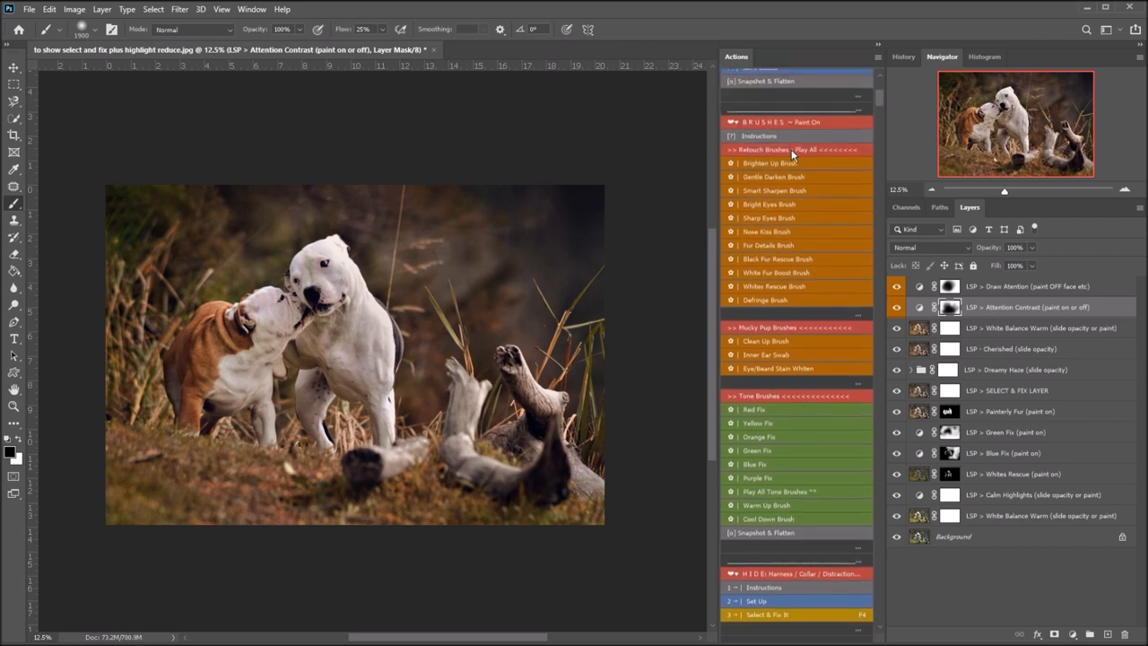
- Play Brighten Up Brush and Contrast Boosting Finisher, lowering the finisher's opacity slightly, then add the Dramatic Vignette
click(769, 161)
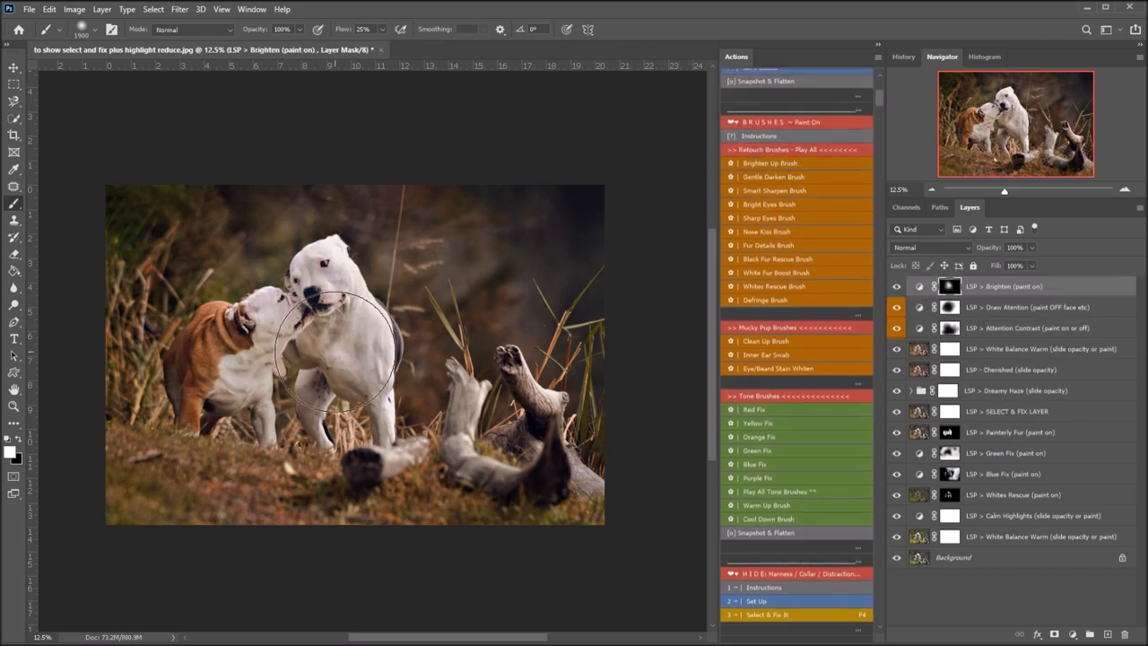
scroll(down, 3)
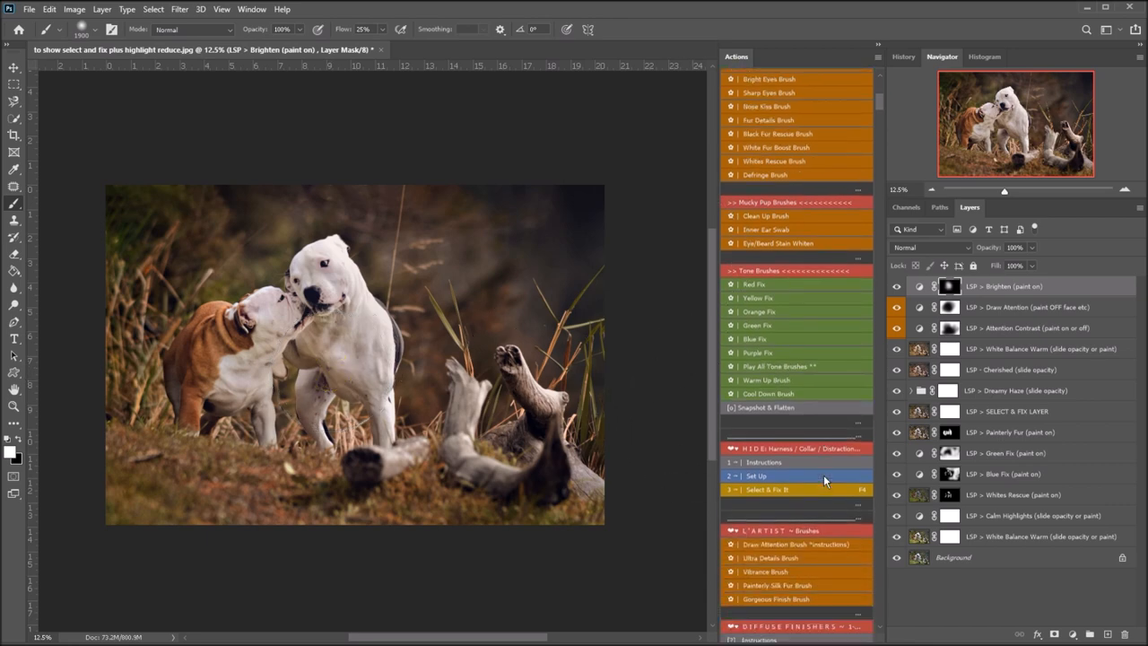
scroll(down, 3)
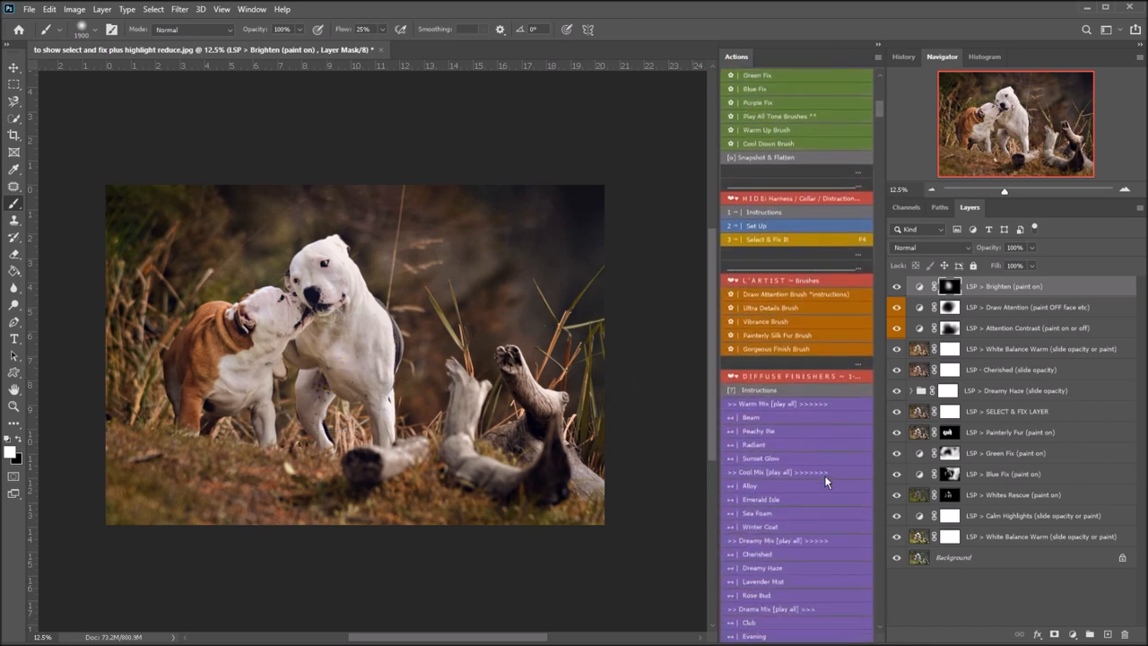
scroll(down, 3)
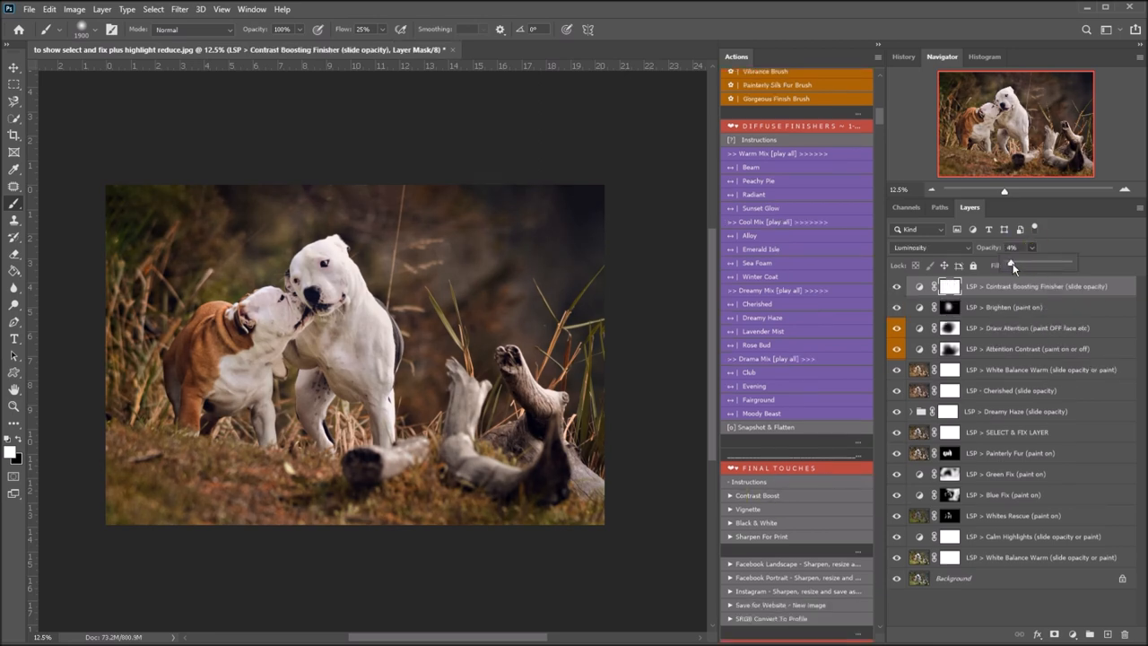
drag(1037, 265, 1013, 265)
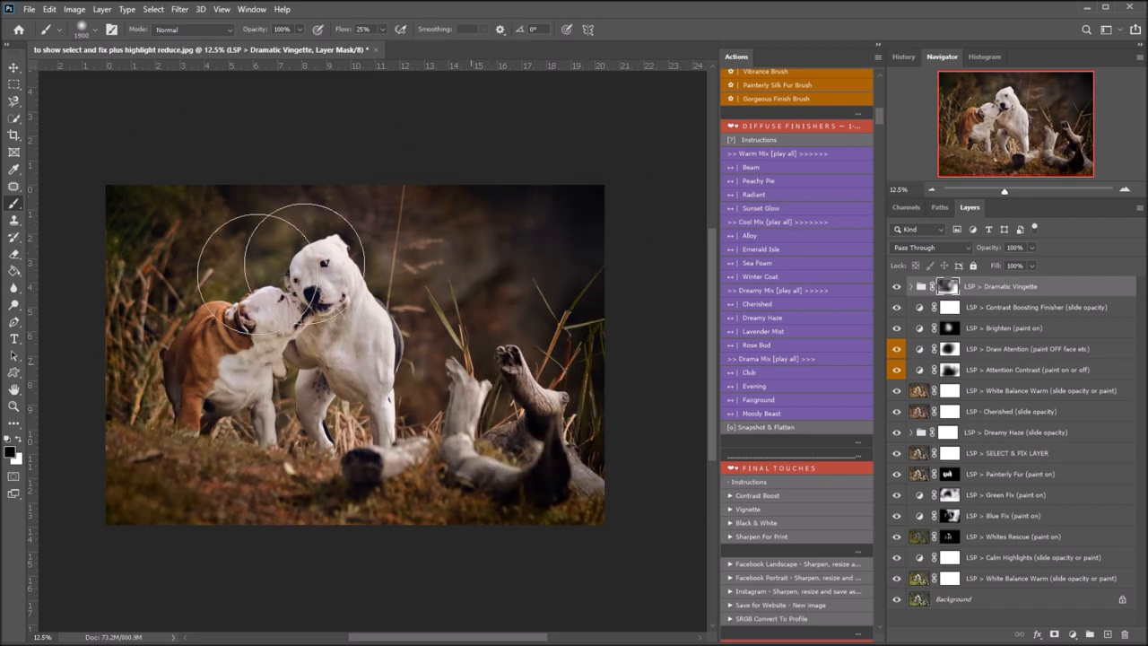
mouse_move(466, 412)
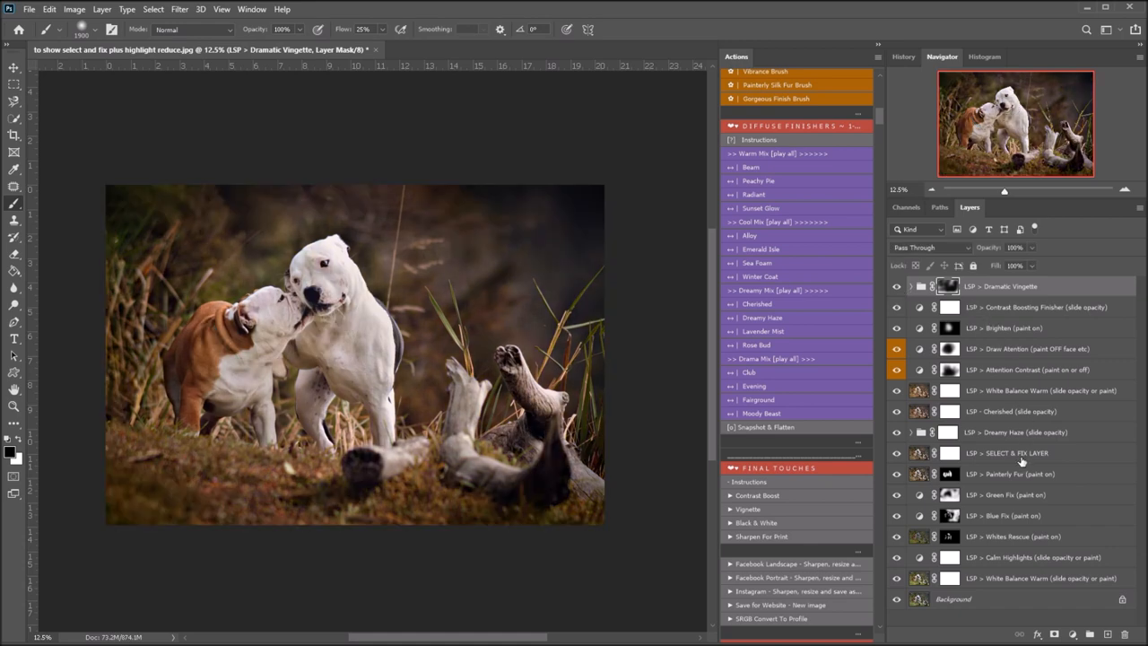
mouse_move(1019, 452)
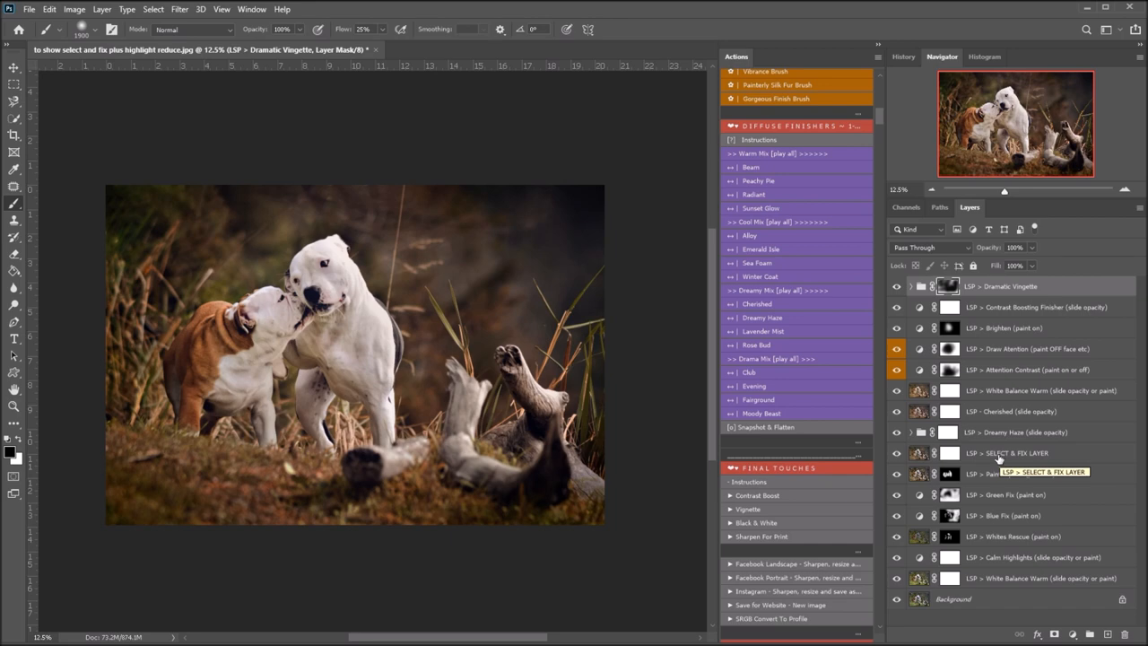
scroll(up, 3)
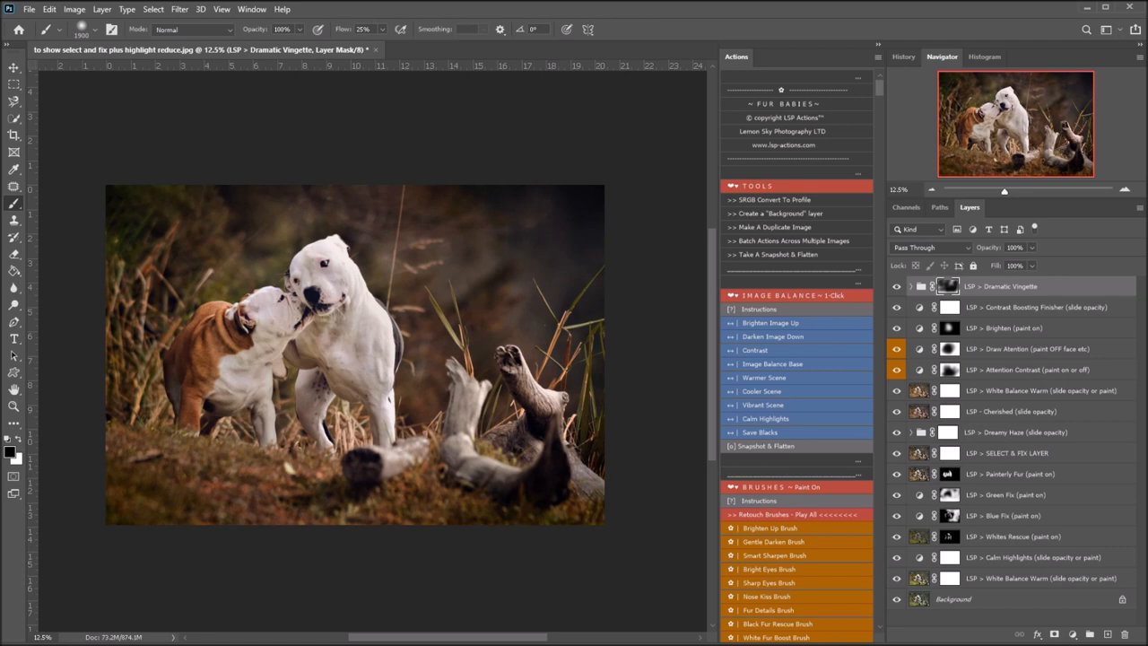
mouse_move(882, 93)
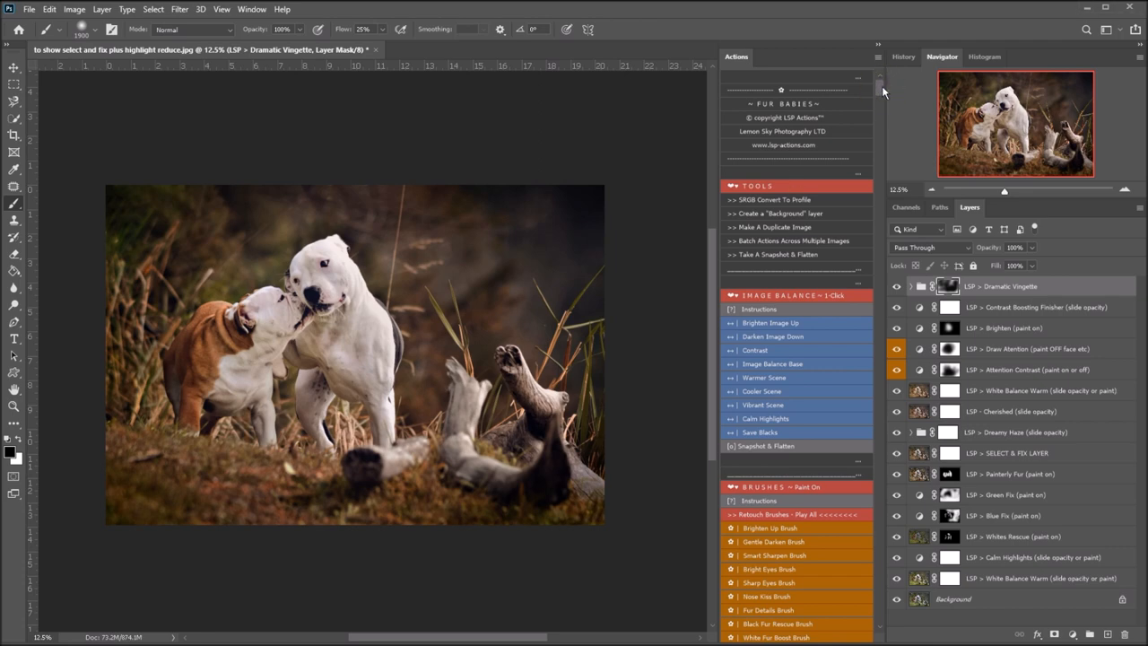